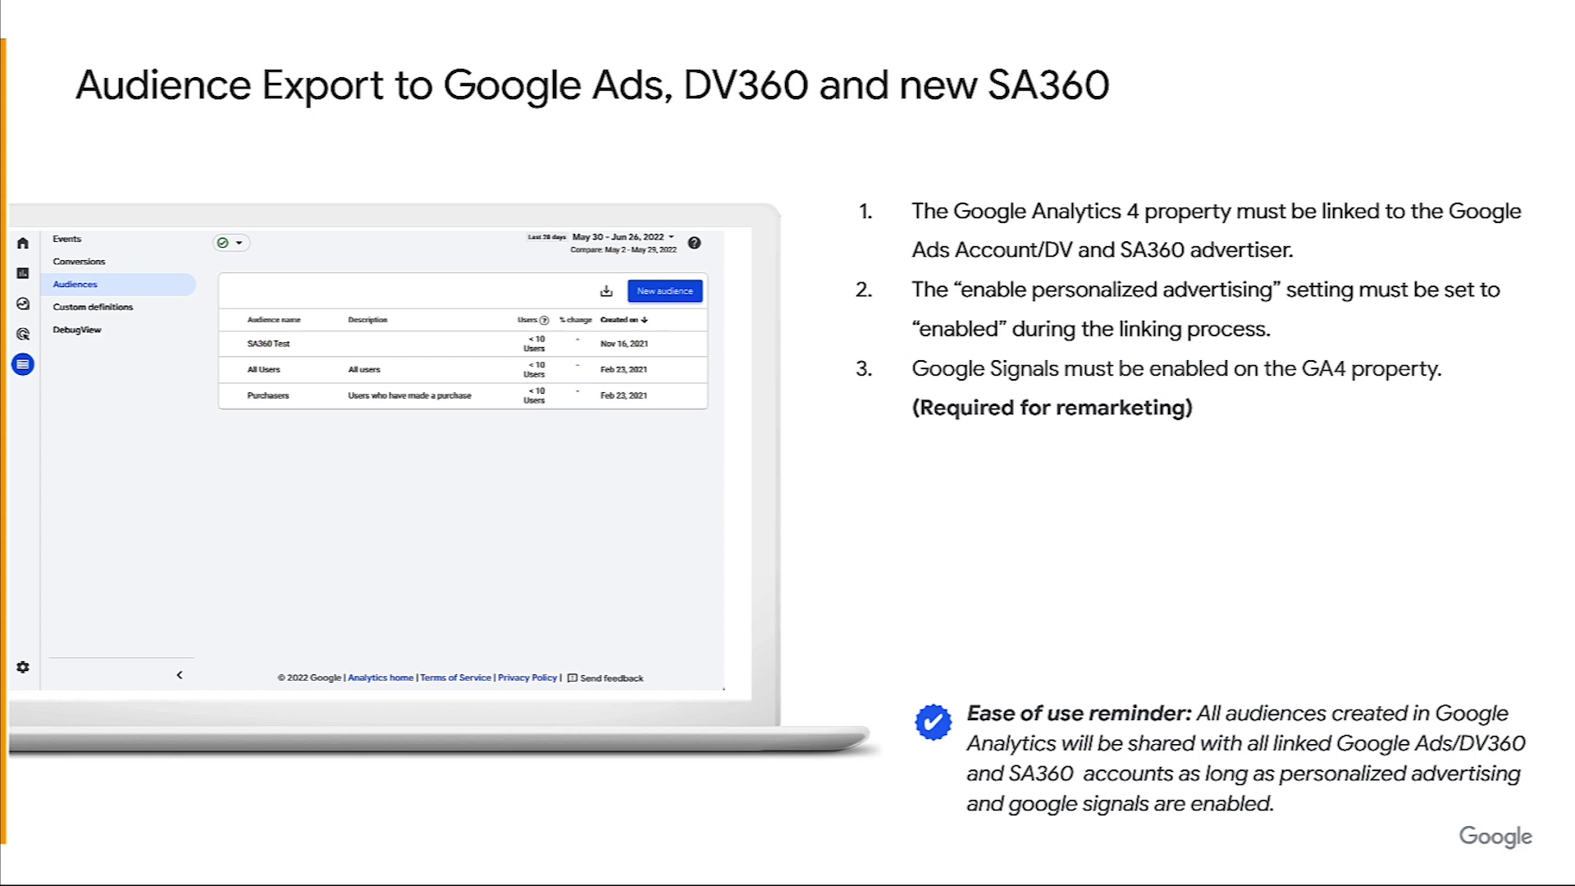
Step: Leave the slideshow and land on the GA4 Merch Shop Admin page for the live demo
key(Right)
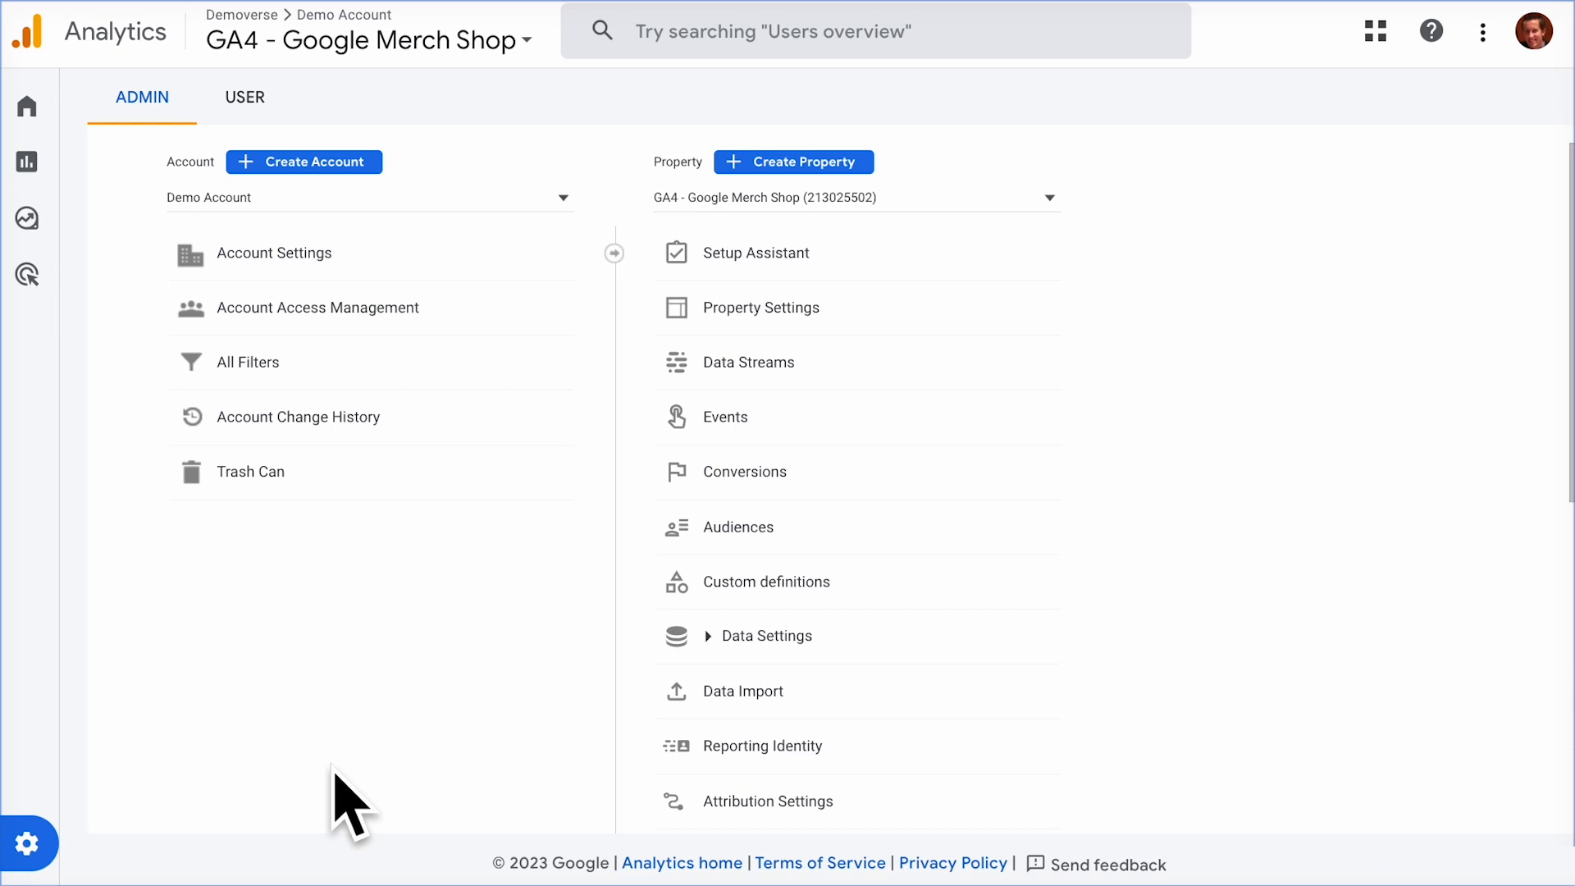
mouse_move(736, 527)
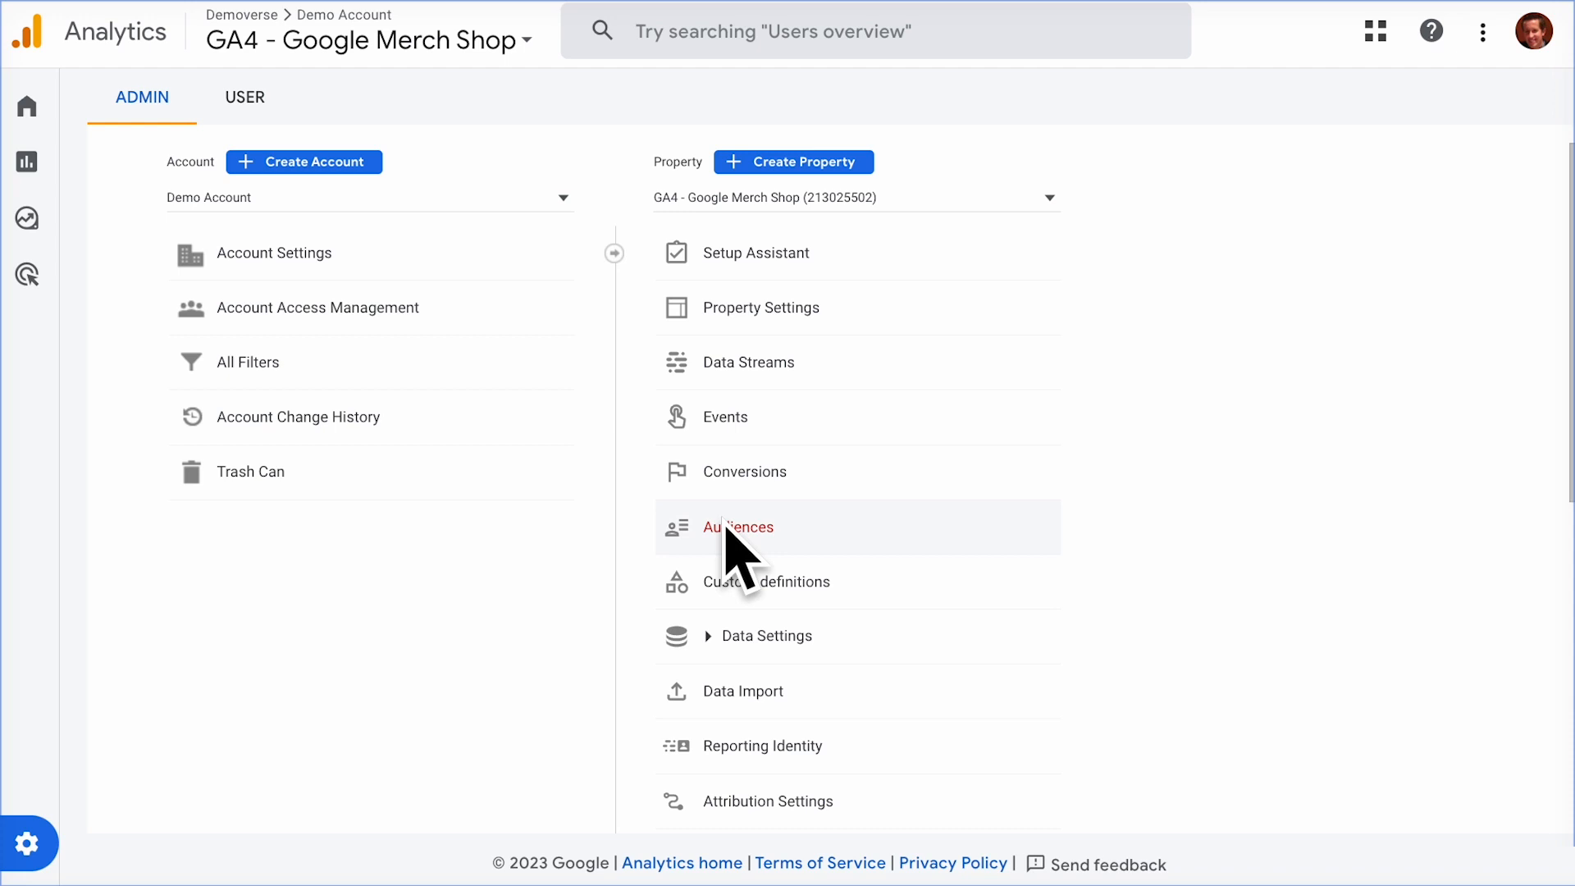
Step: Begin a new audience for the Merch Shop property from the Technology template
click(738, 526)
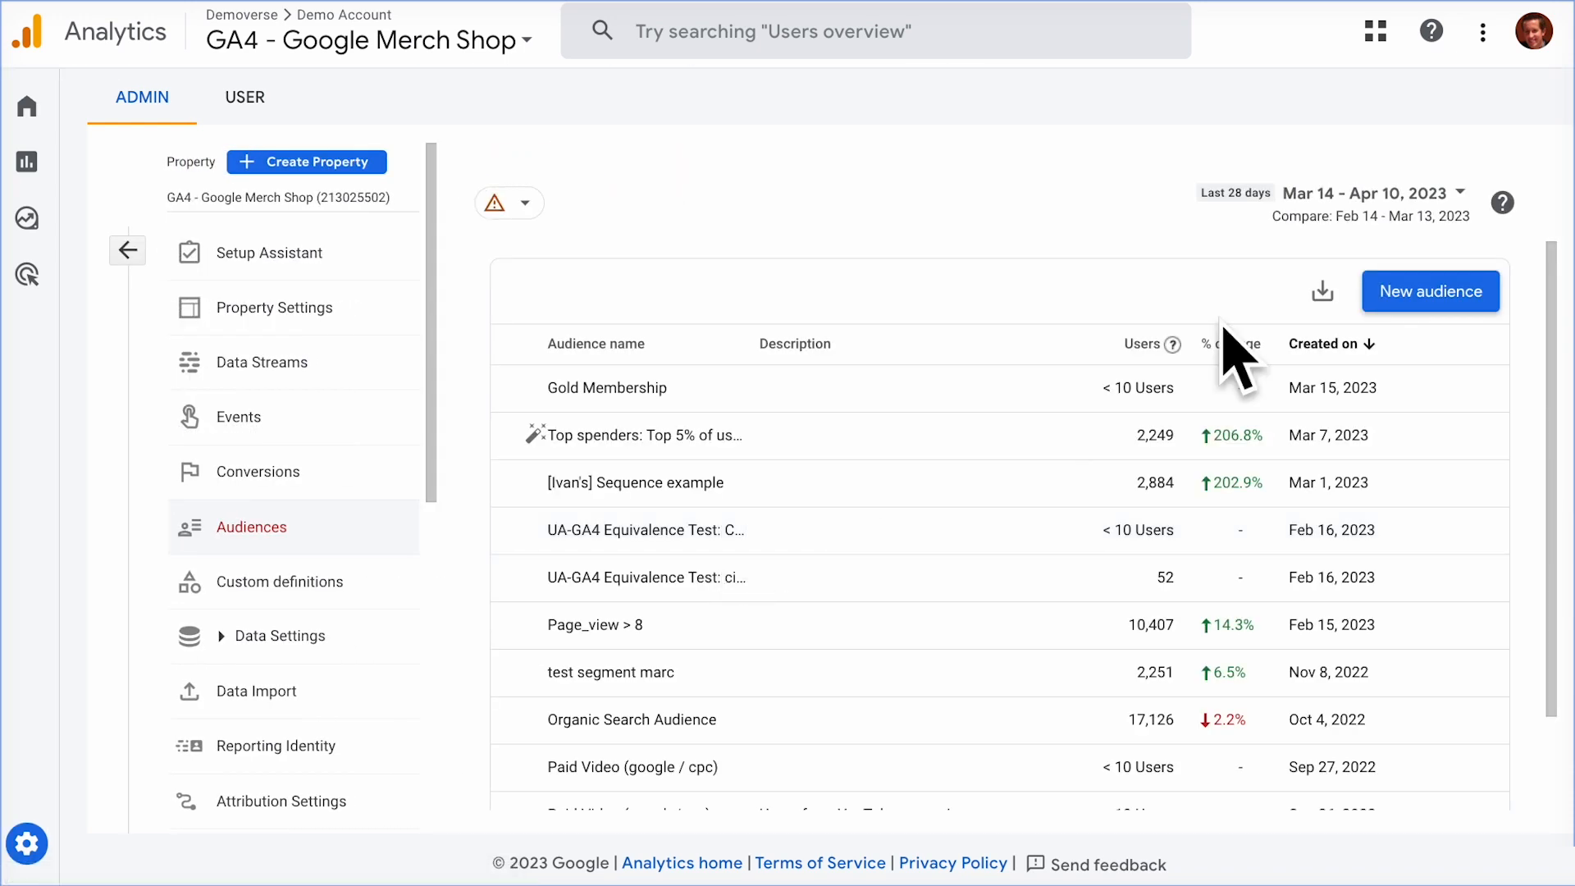
click(1429, 292)
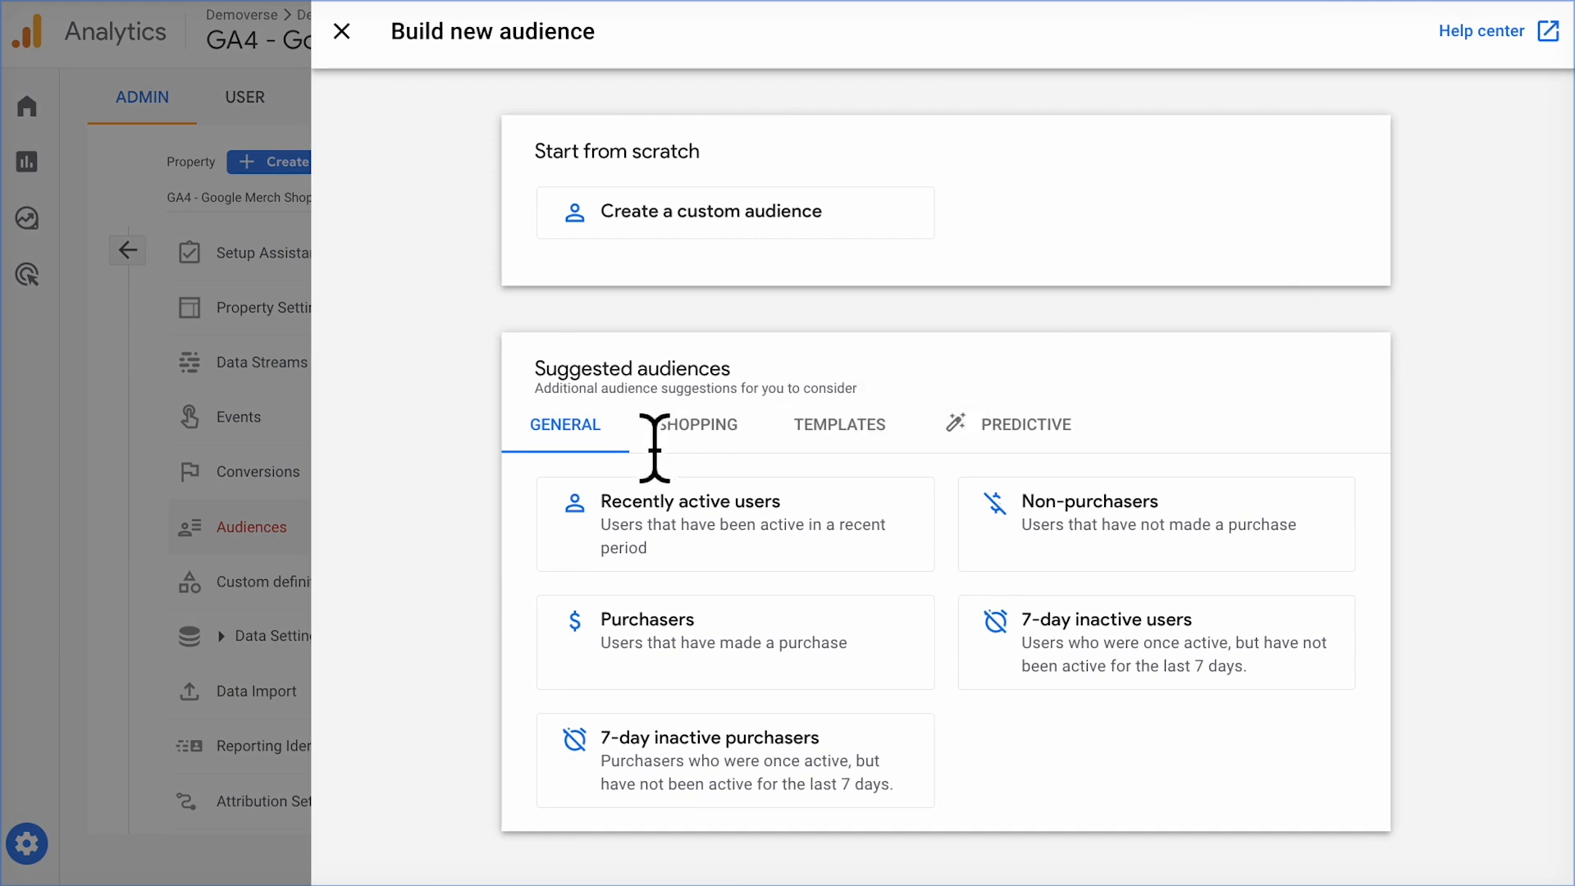
mouse_move(583, 458)
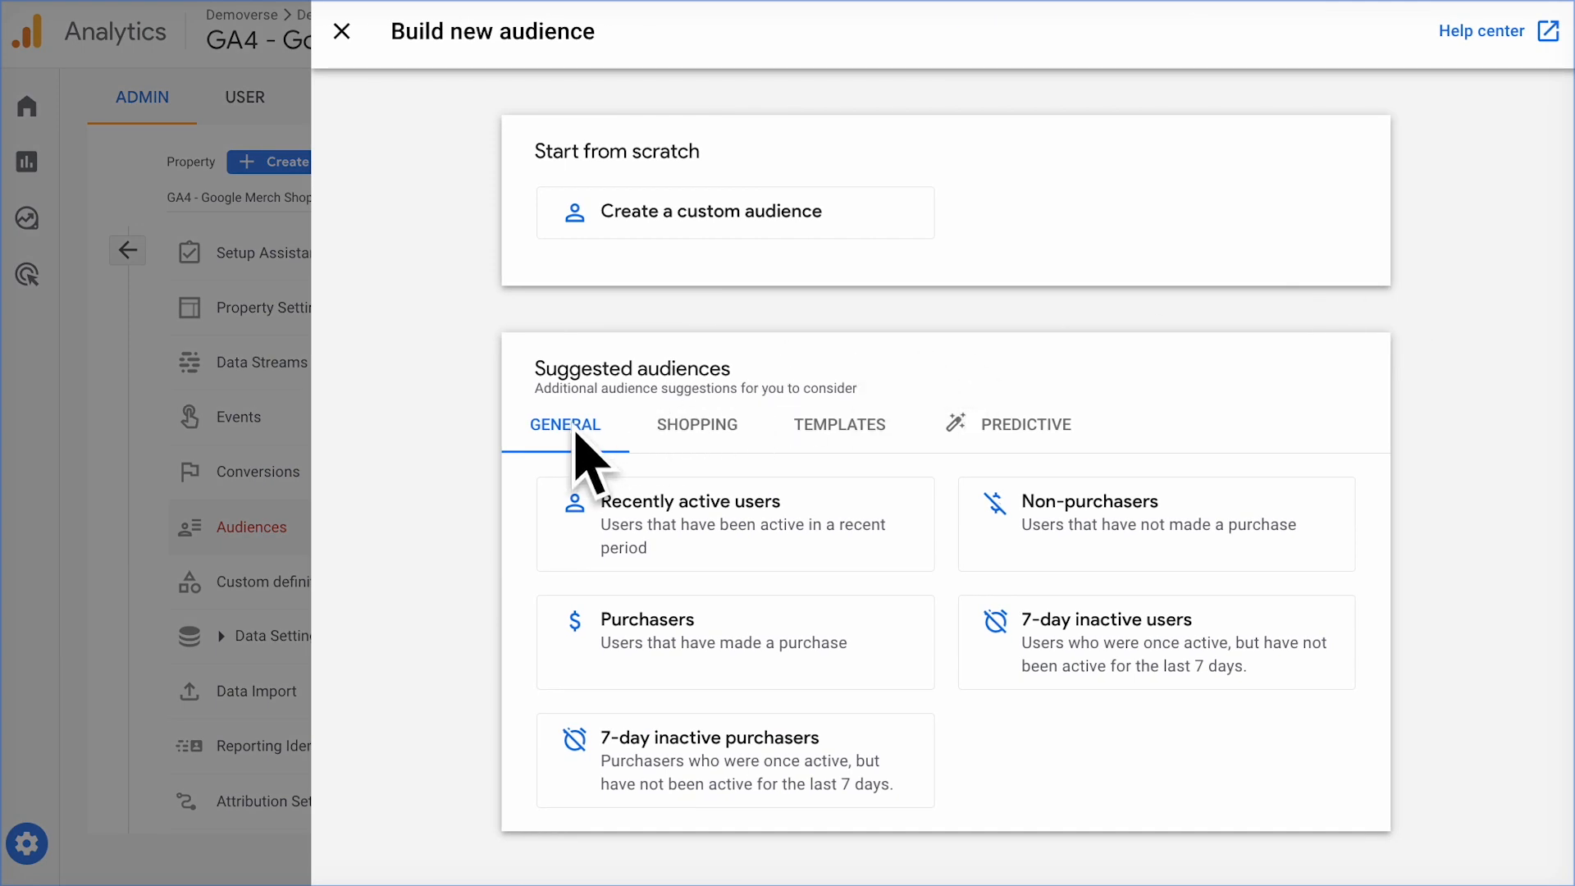
click(839, 424)
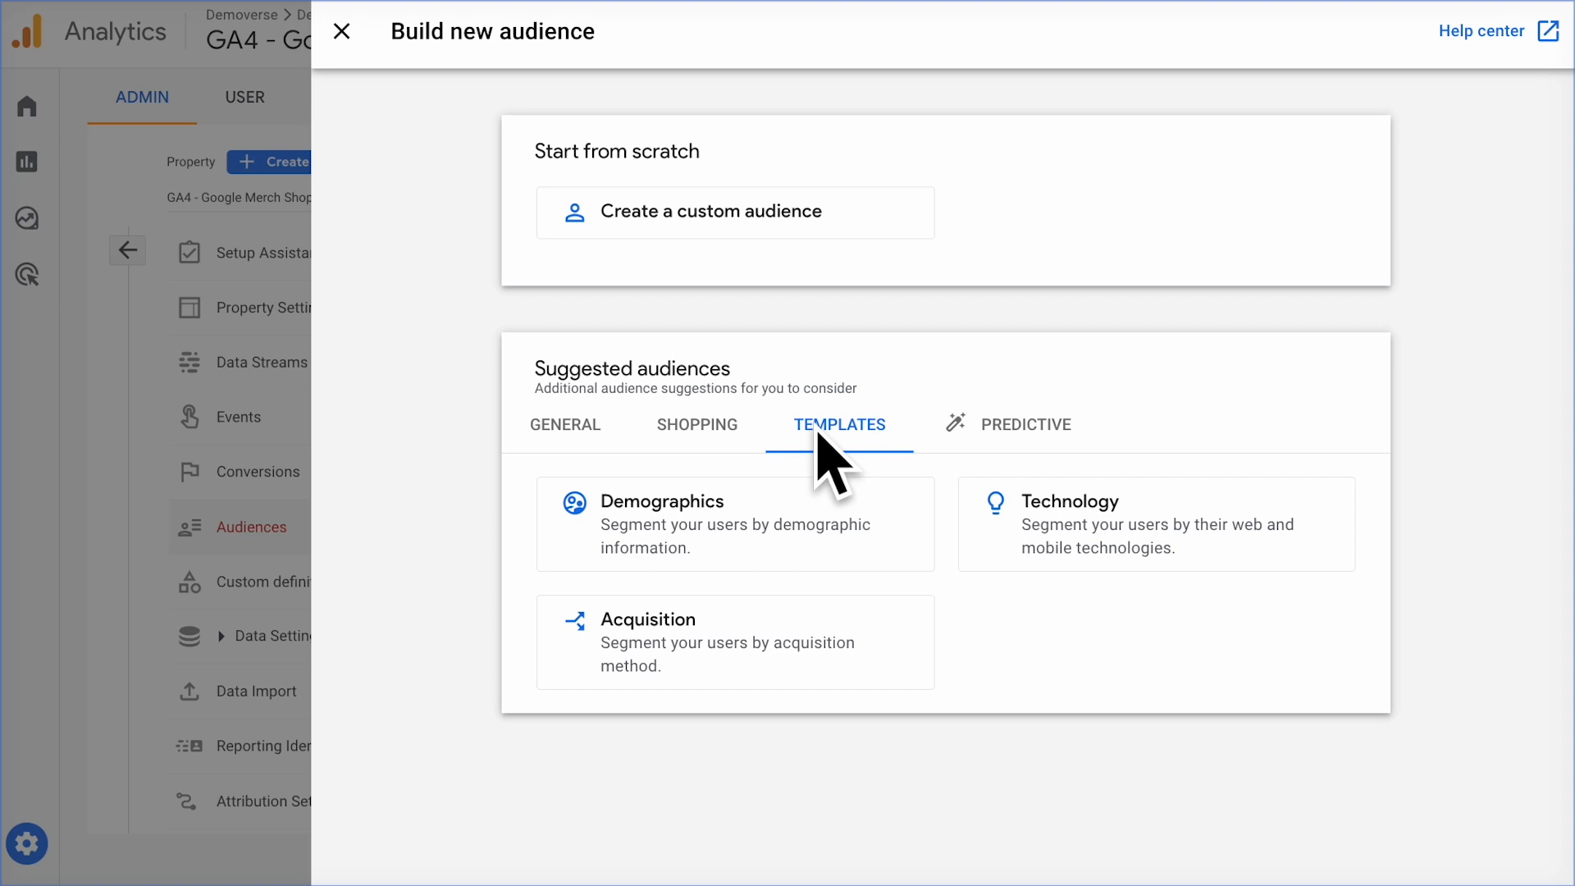
mouse_move(1075, 548)
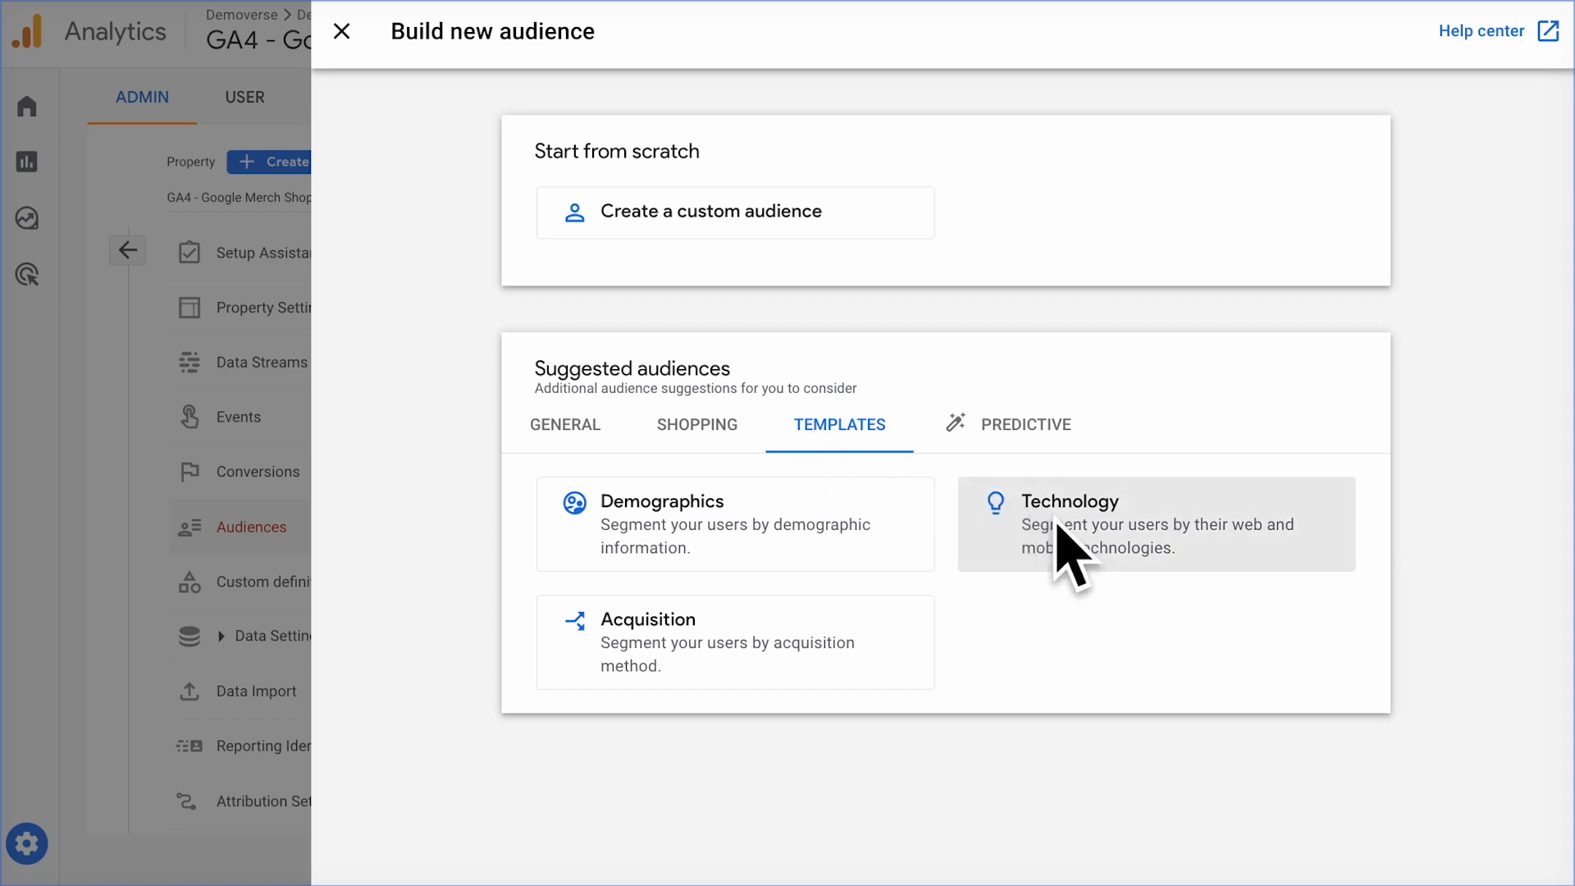
mouse_move(1061, 577)
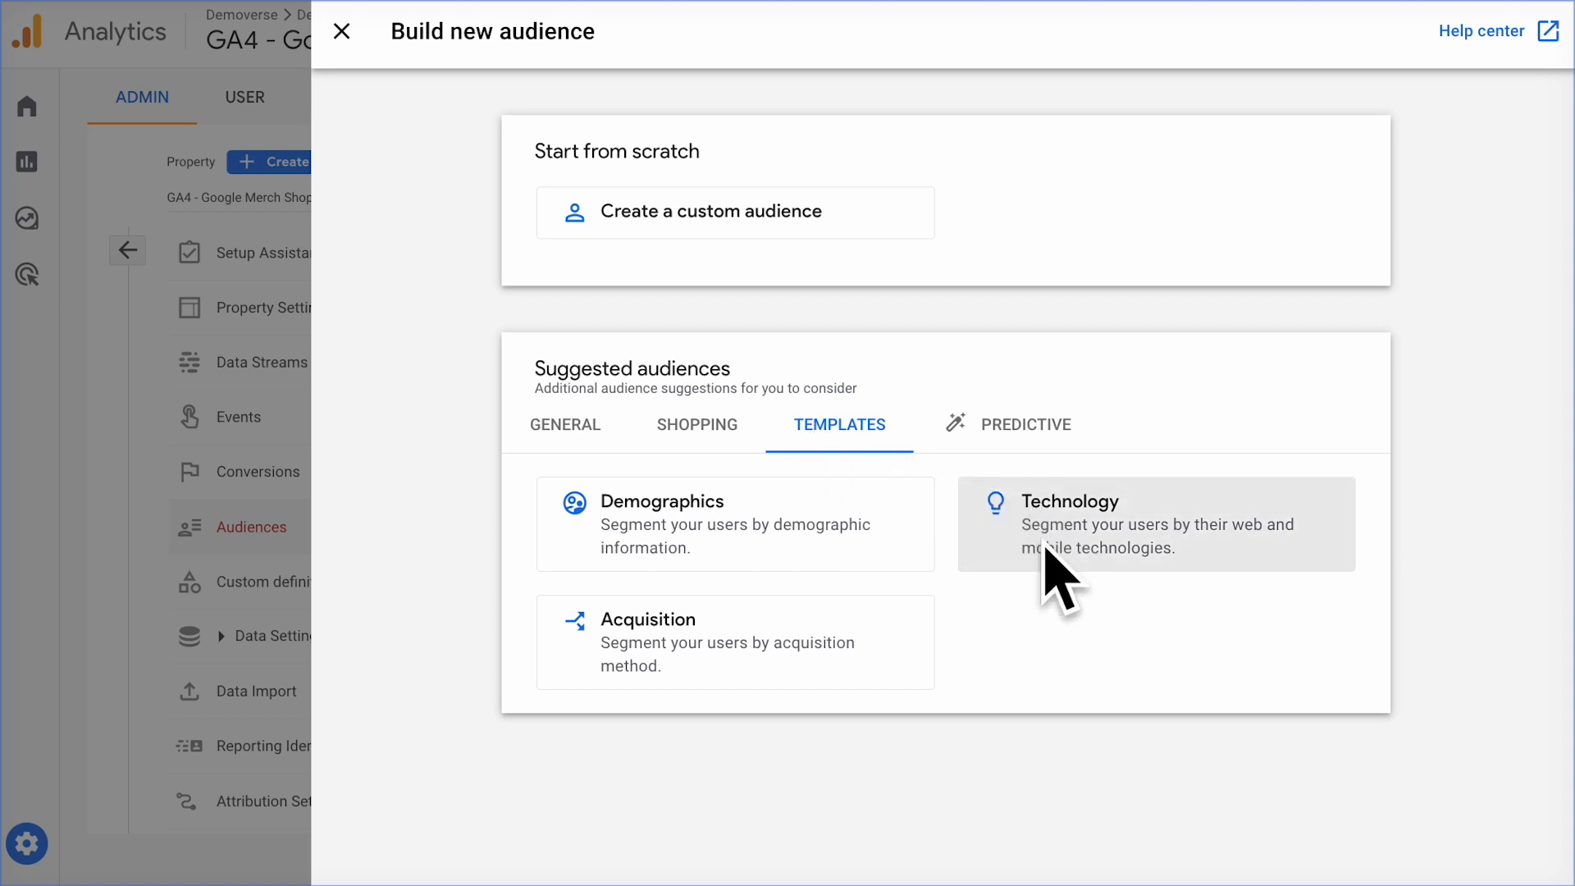
click(1154, 523)
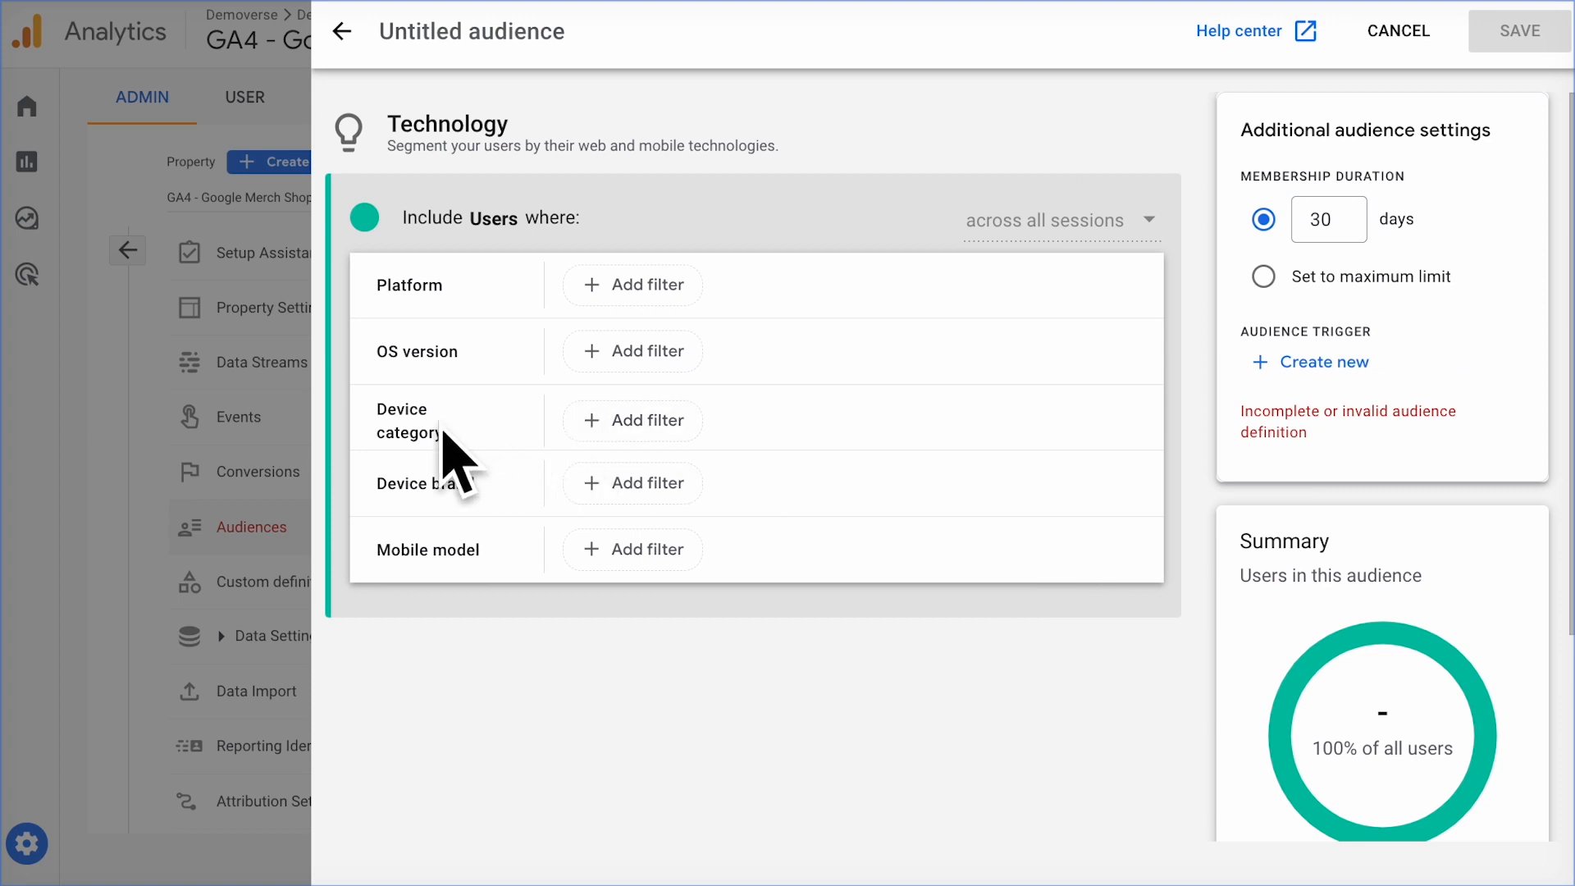
Step: Filter to Device category contains mobile and Device brand contains Apple (~9K users), then go back
click(634, 420)
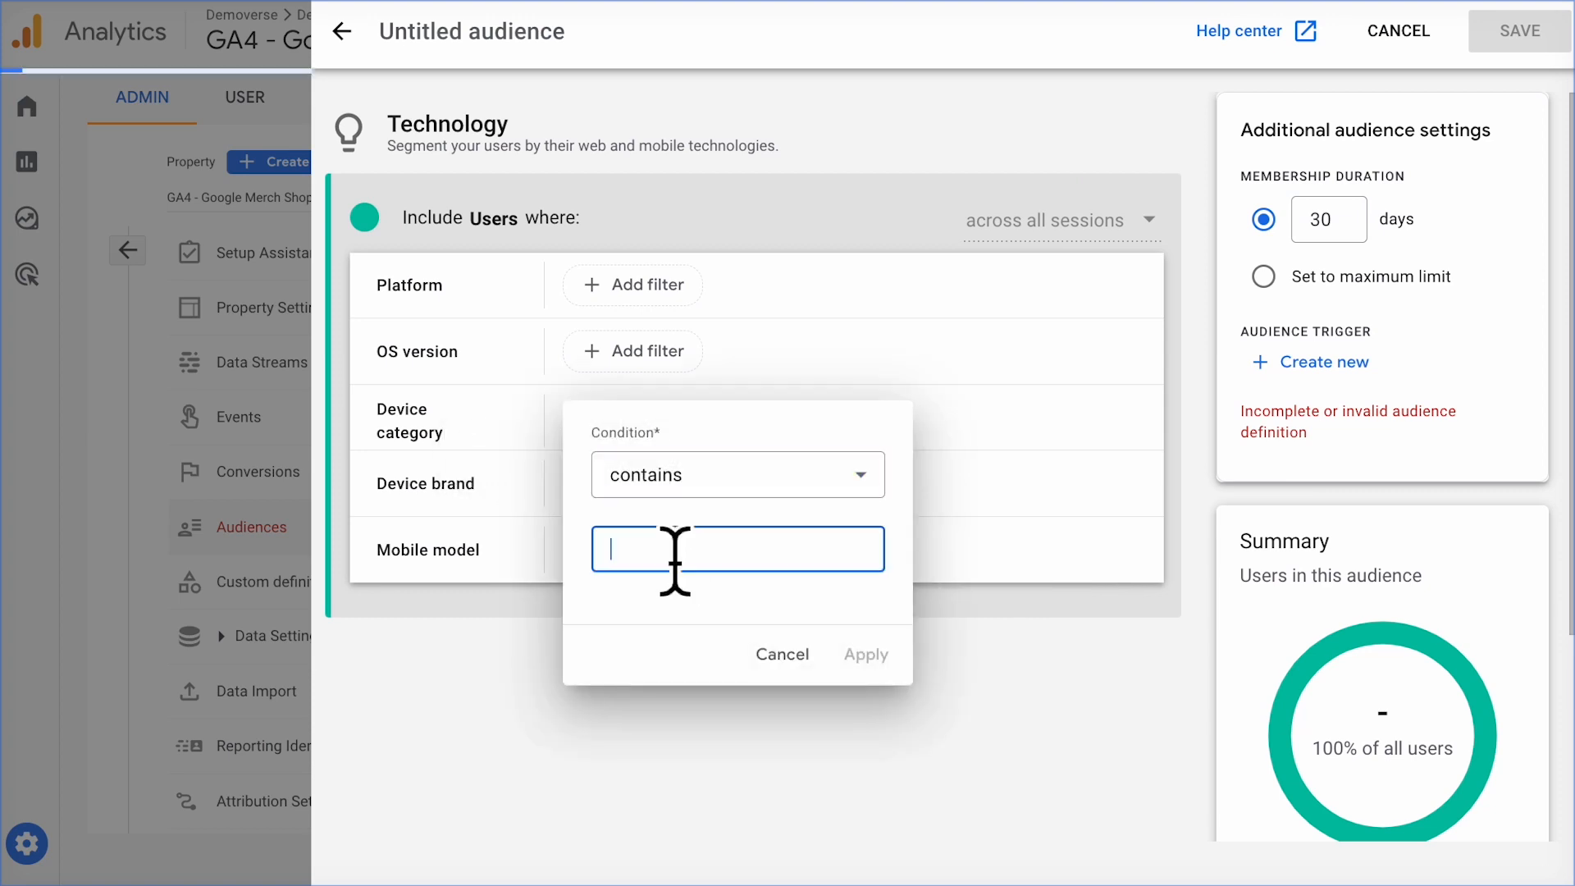
text(mobile)
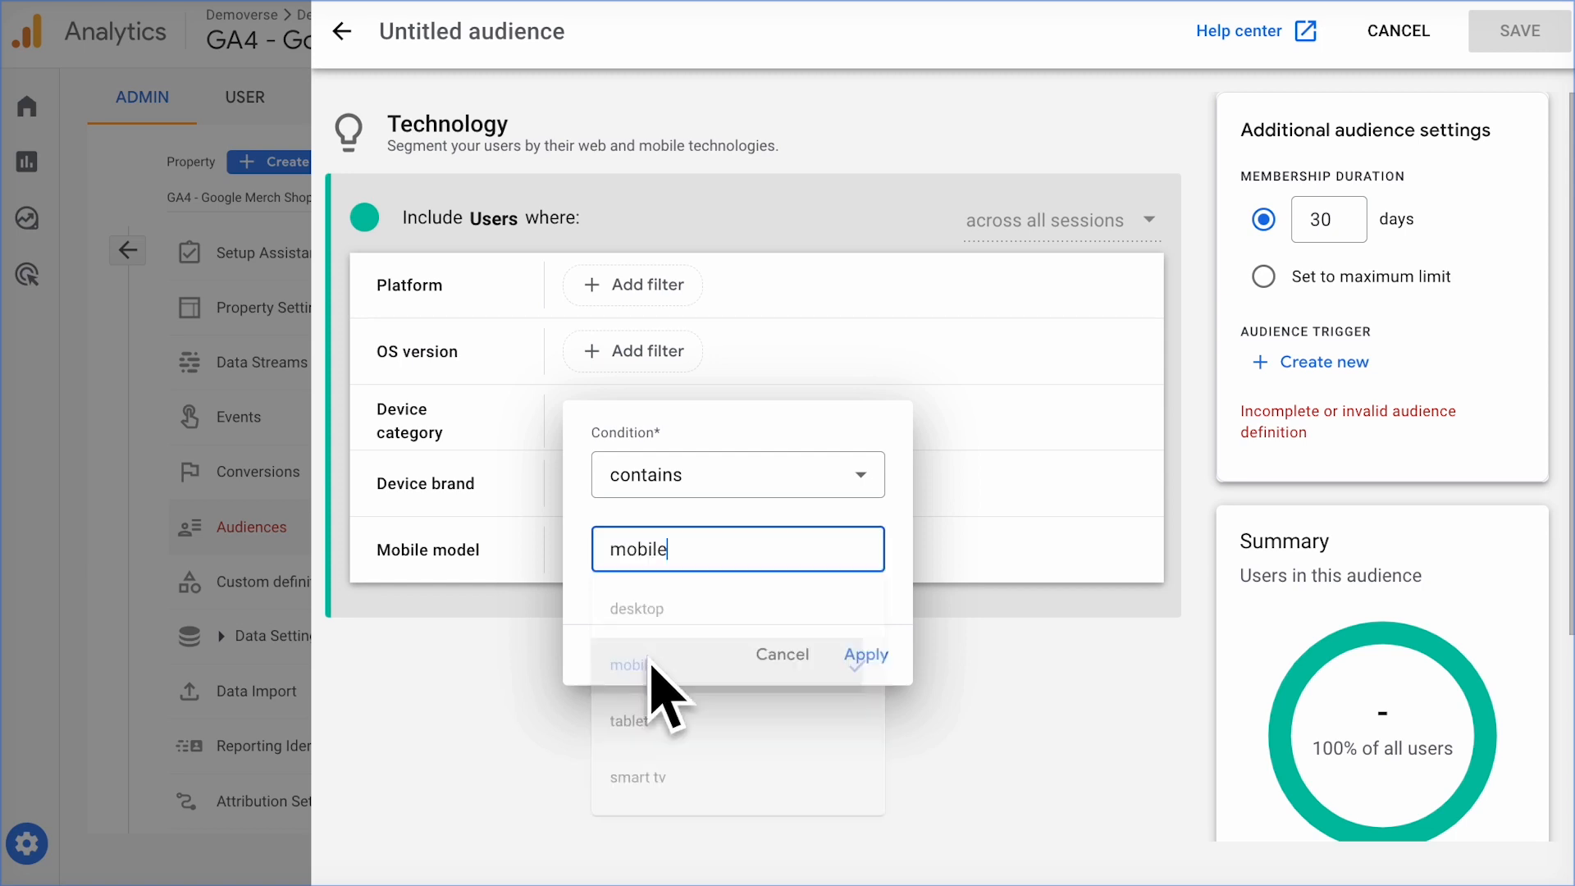
click(865, 654)
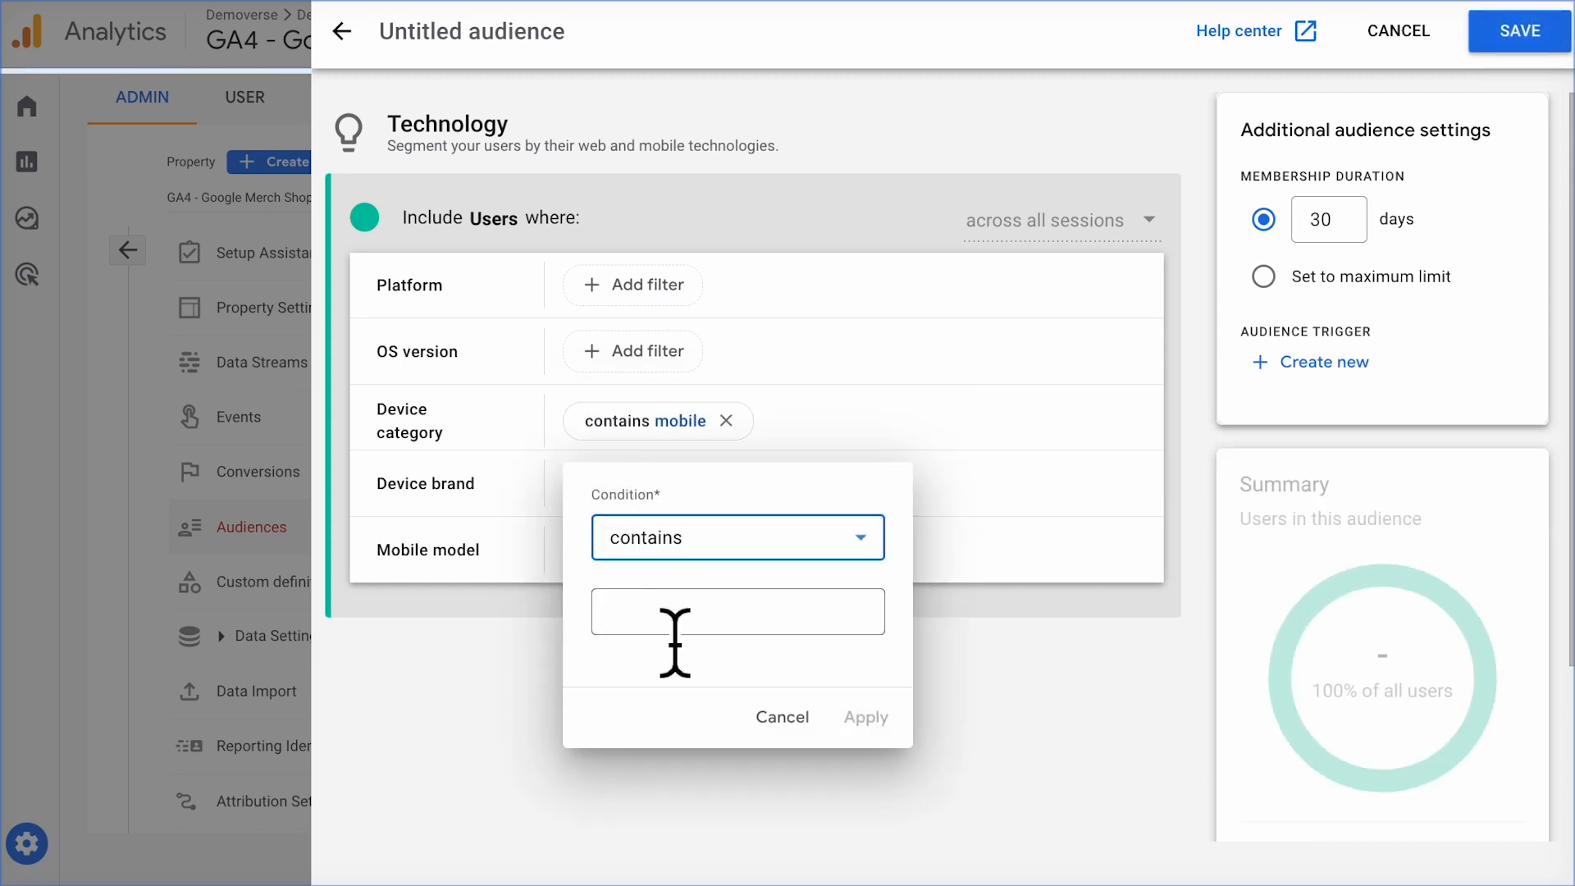
click(737, 610)
text(Apple)
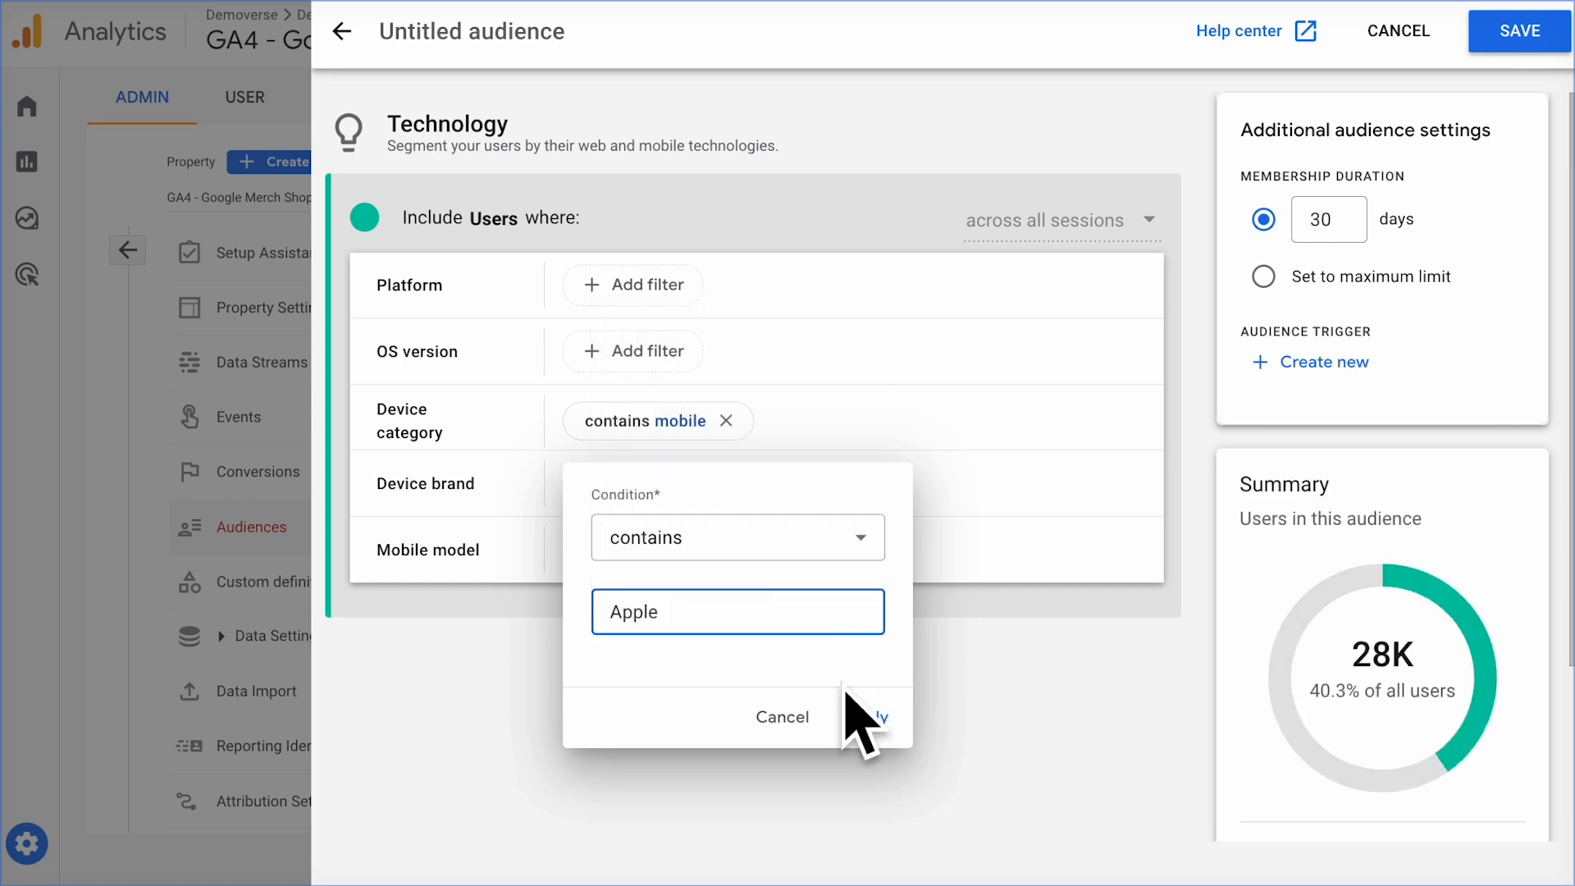
click(880, 717)
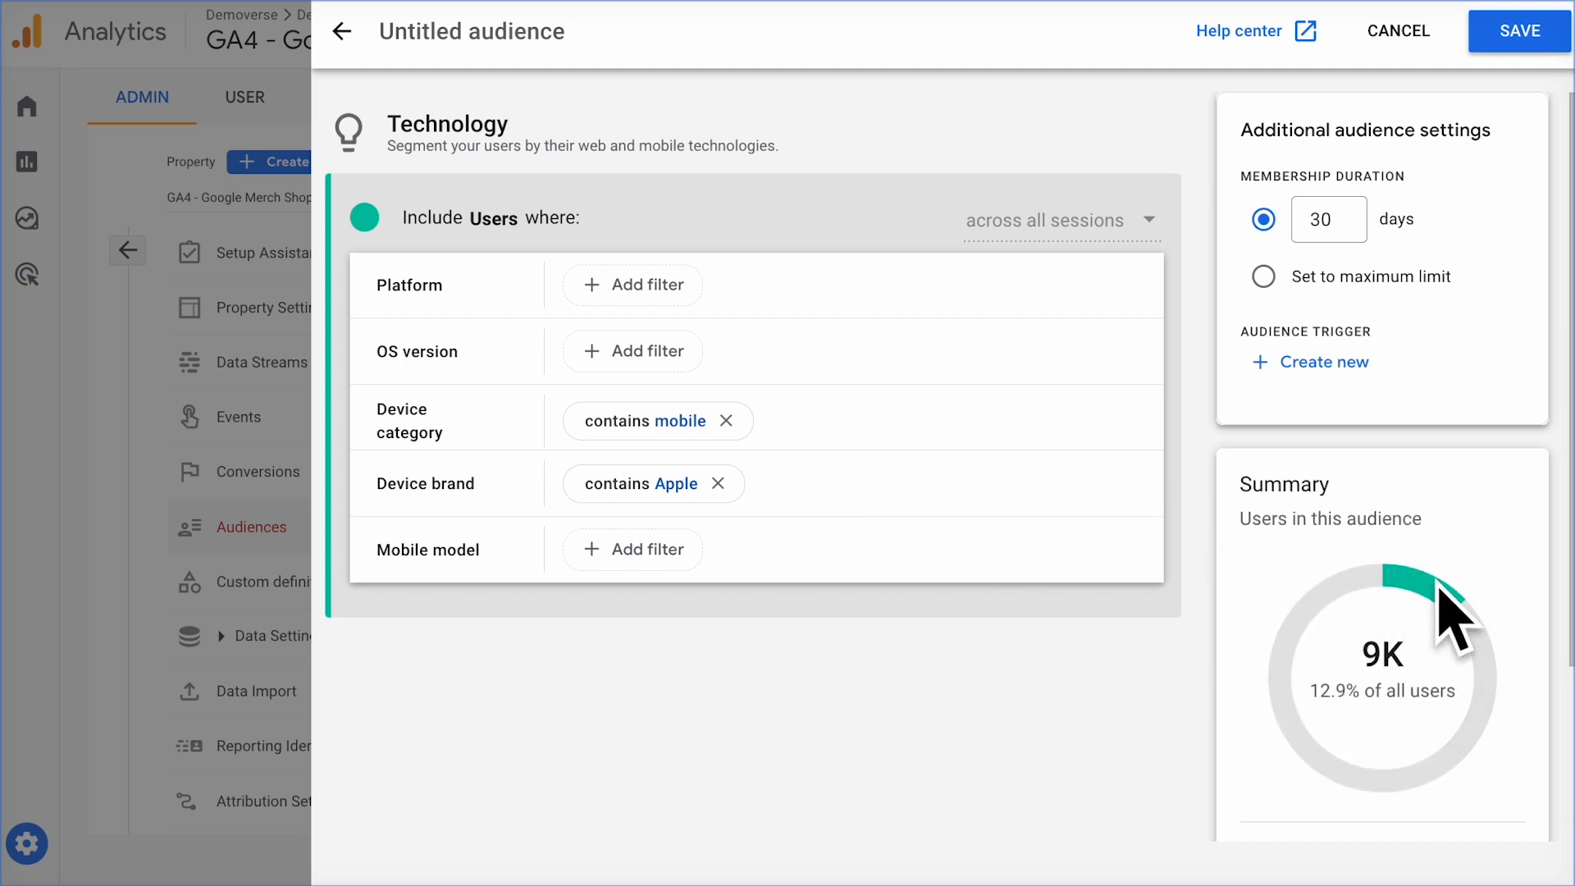
click(342, 32)
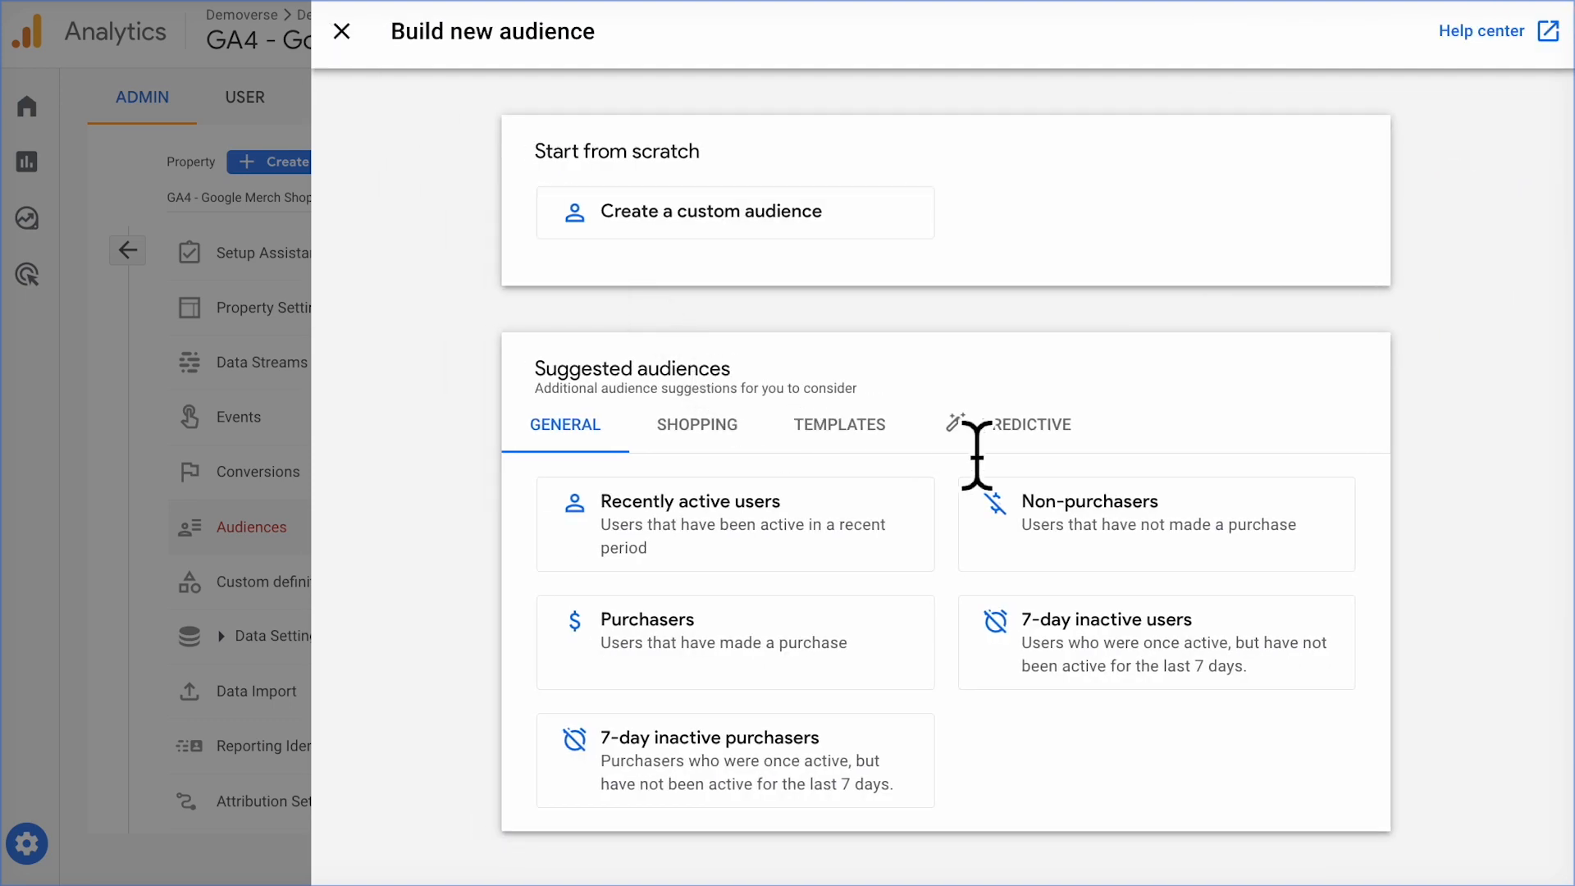
Step: Show the Shopping suggested audiences and scroll to Cart abandoners
click(693, 424)
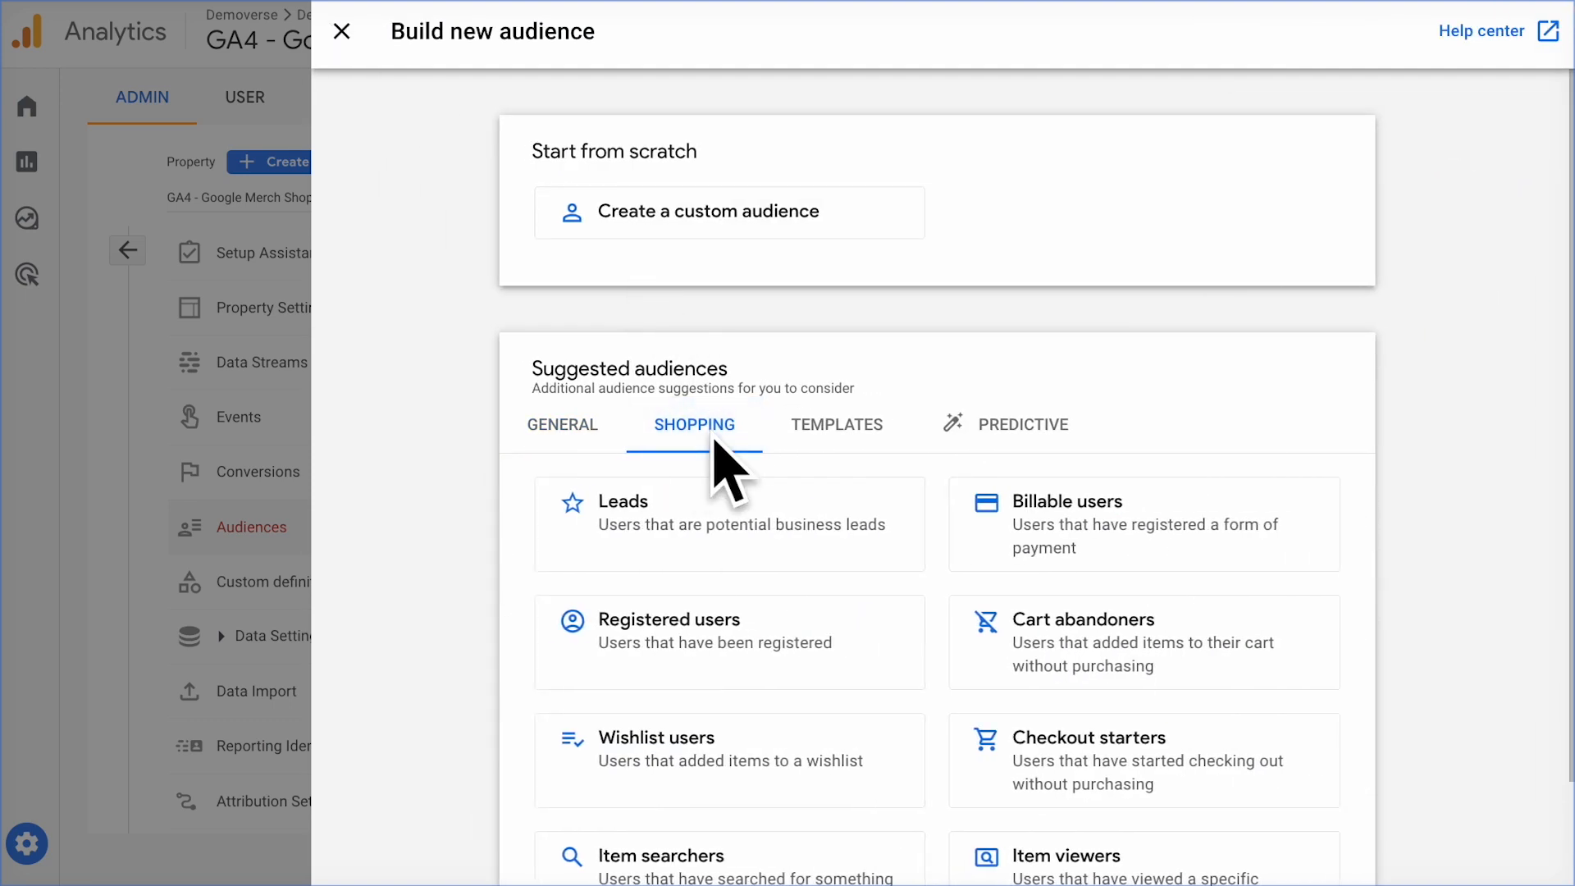
scroll(down, 3)
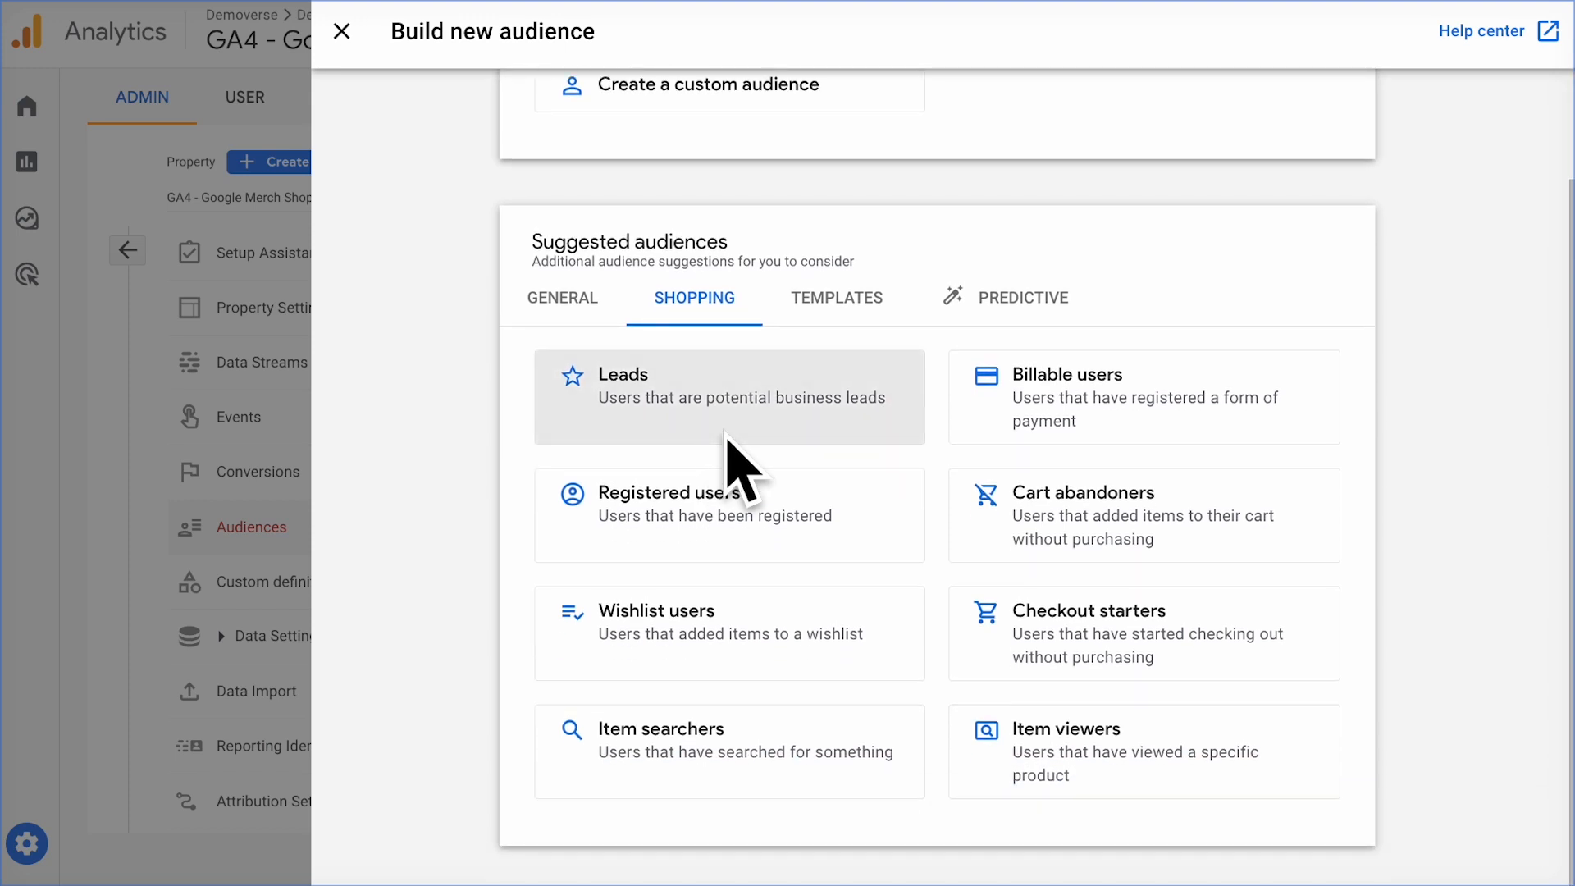
mouse_move(1024, 553)
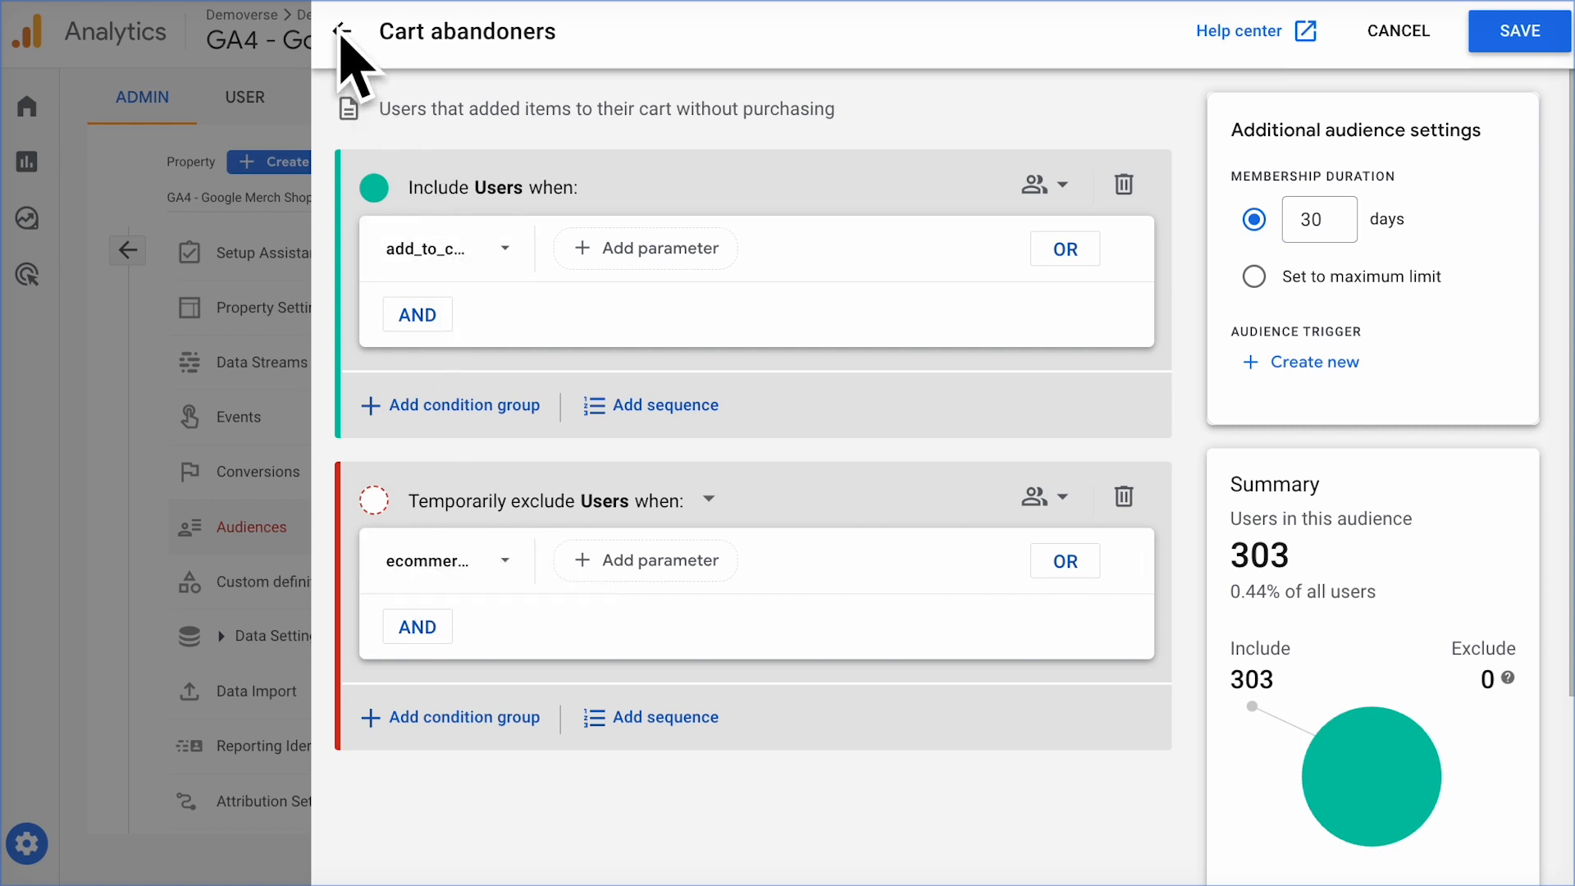
Step: Start a custom audience named 'Test audience' with a description
click(341, 32)
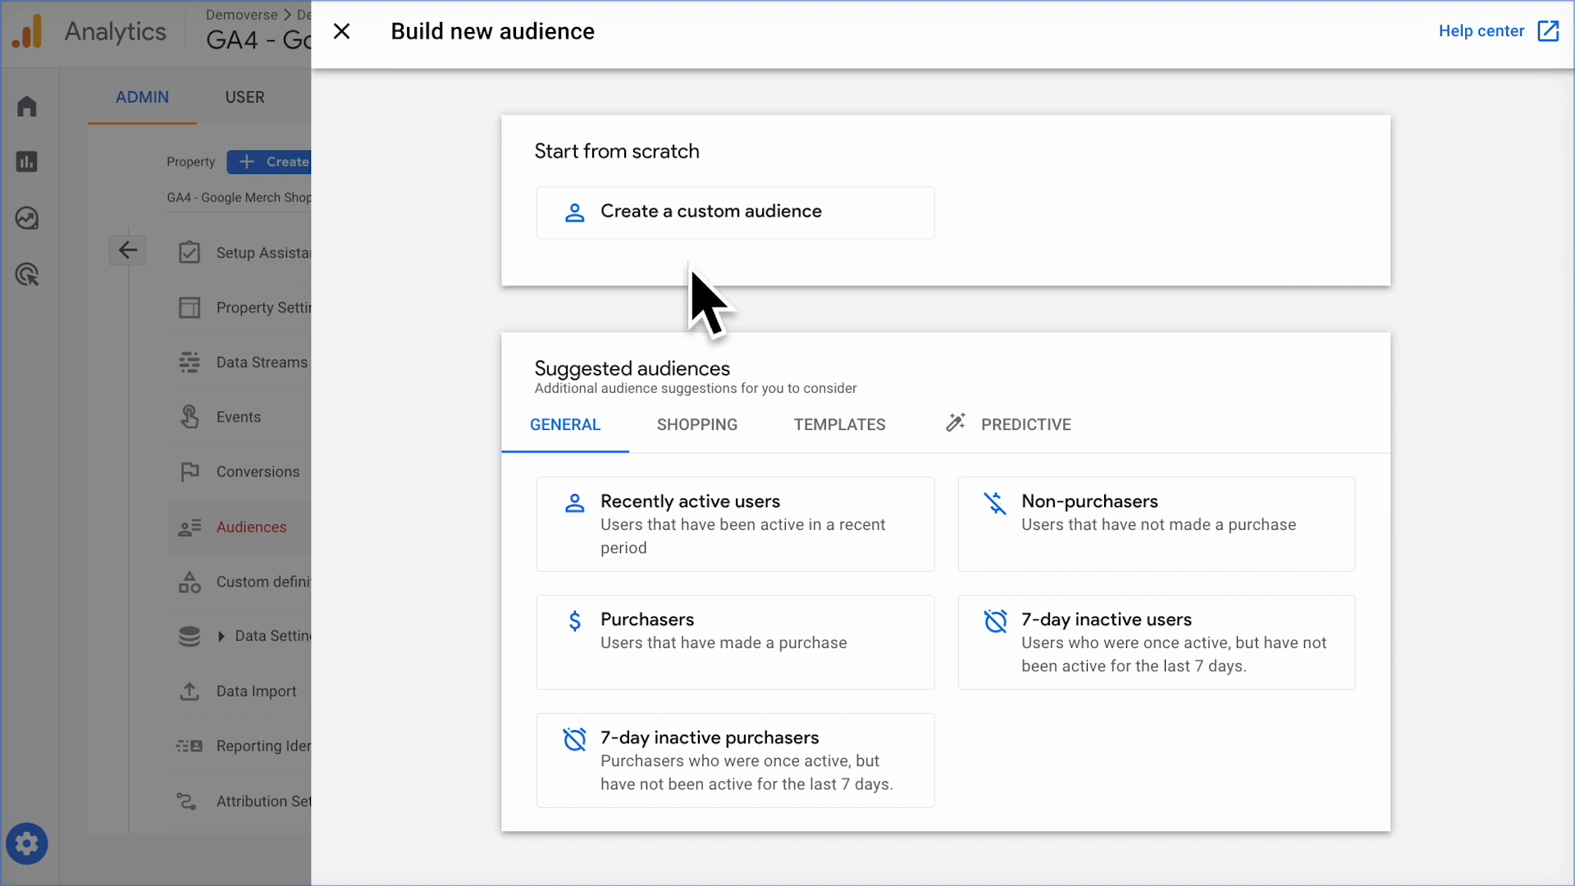
mouse_move(638, 232)
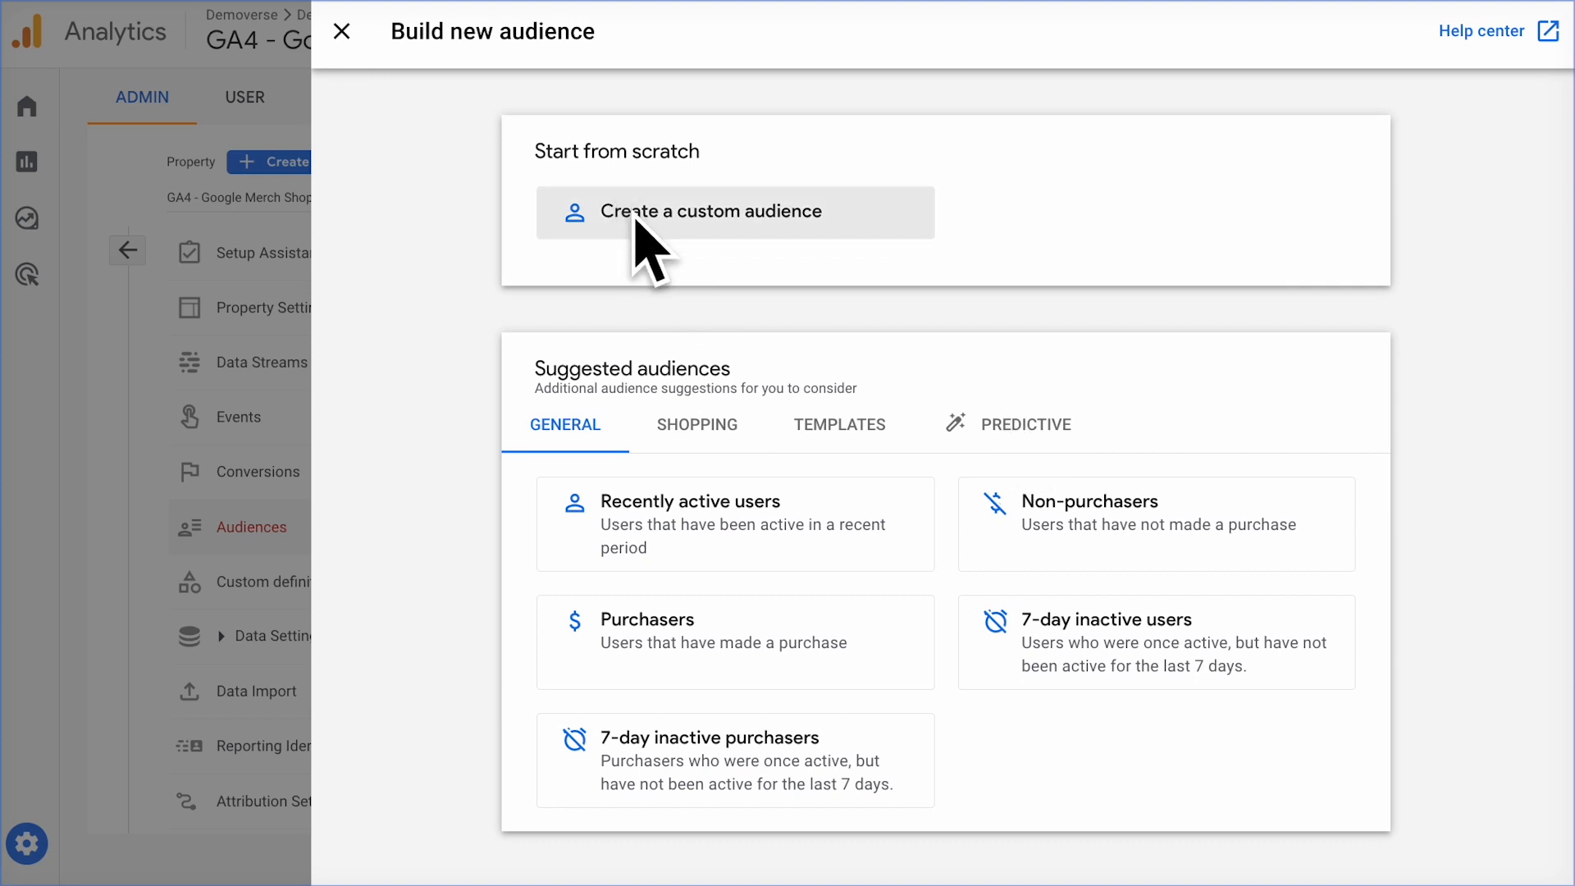
click(714, 212)
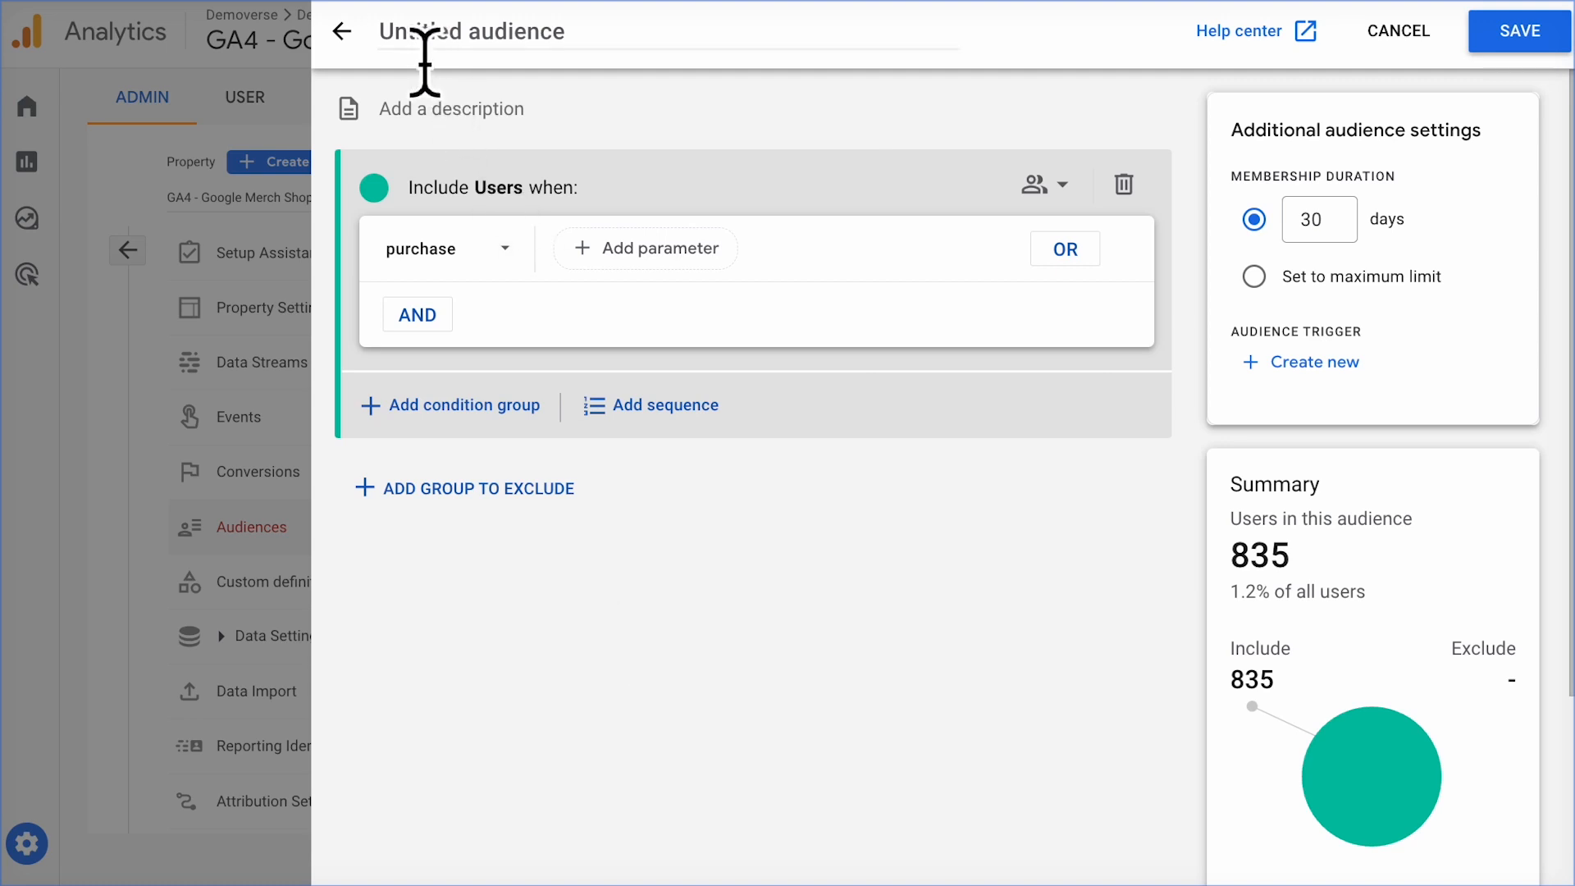
text(Test audience)
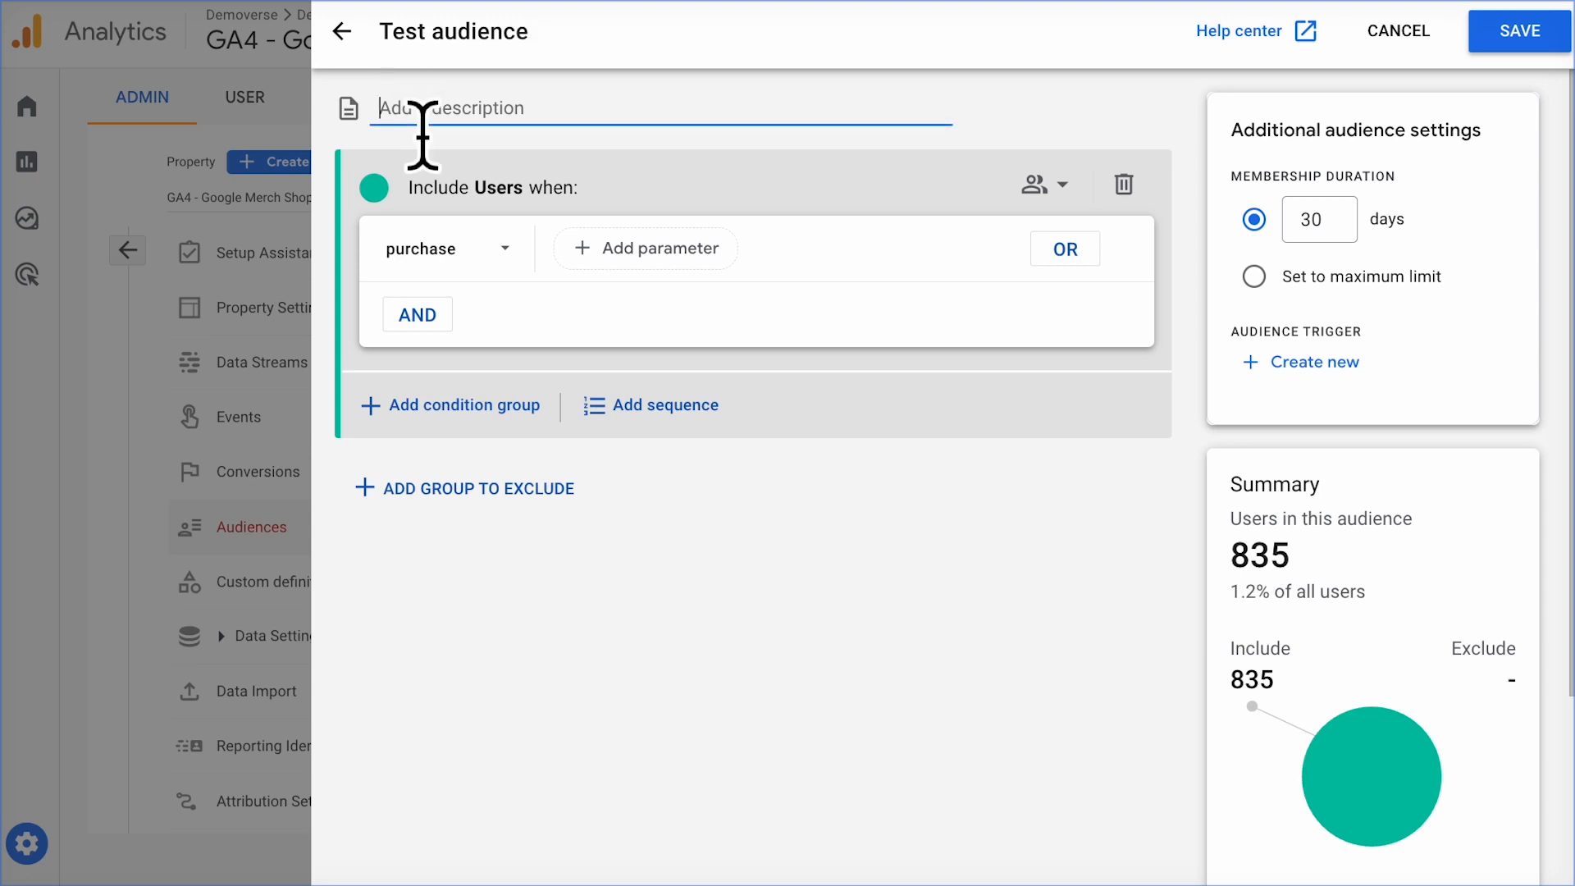
text(Description)
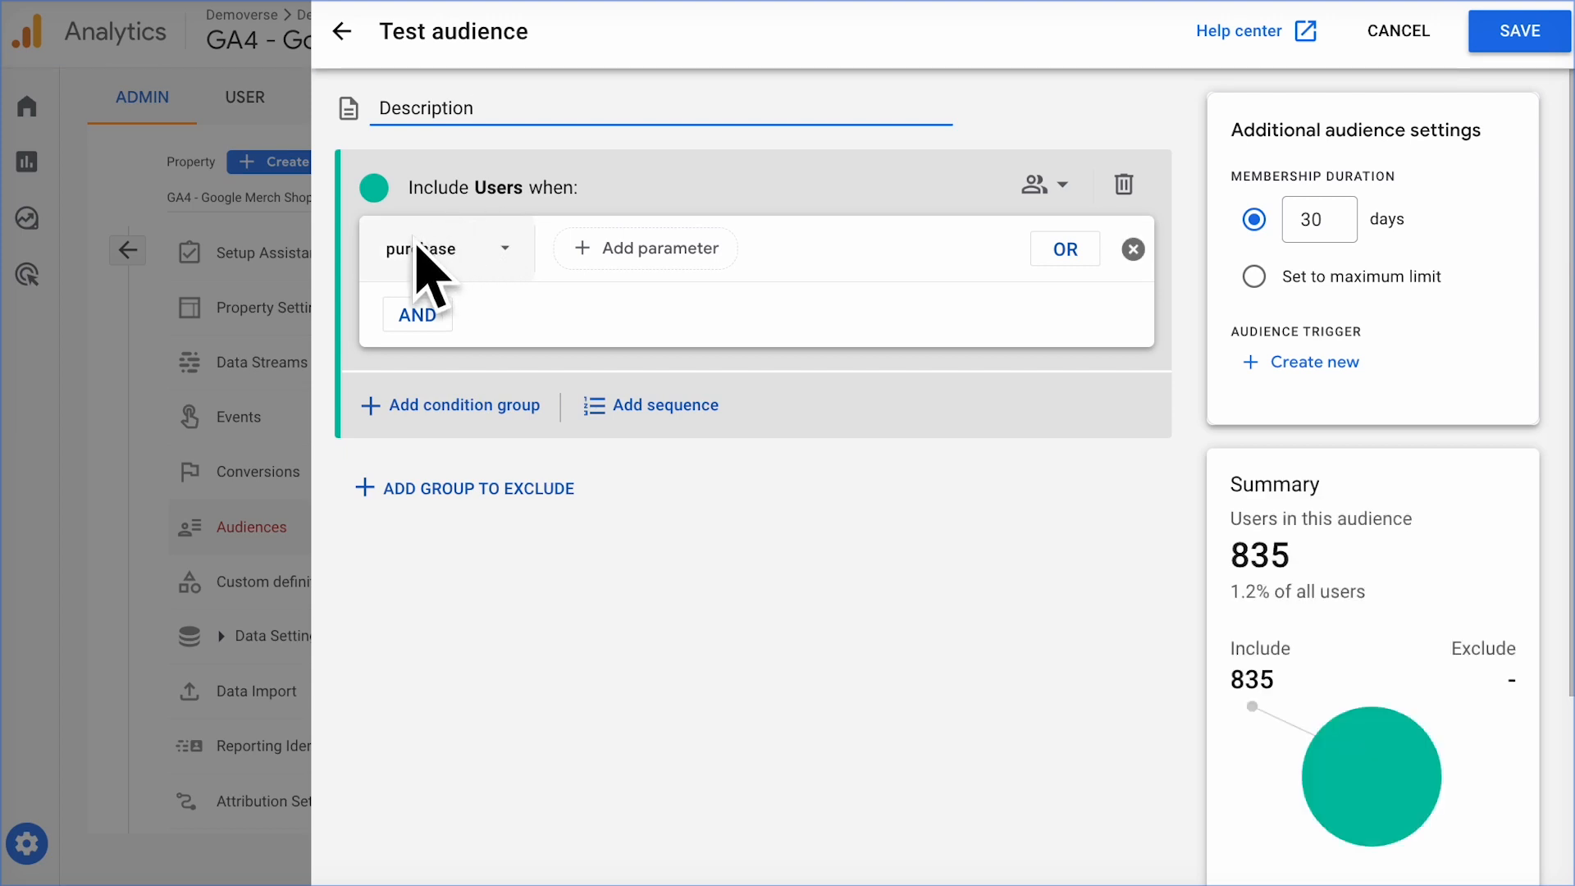
Step: Include users who triggered the purchase event (835 users)
click(442, 248)
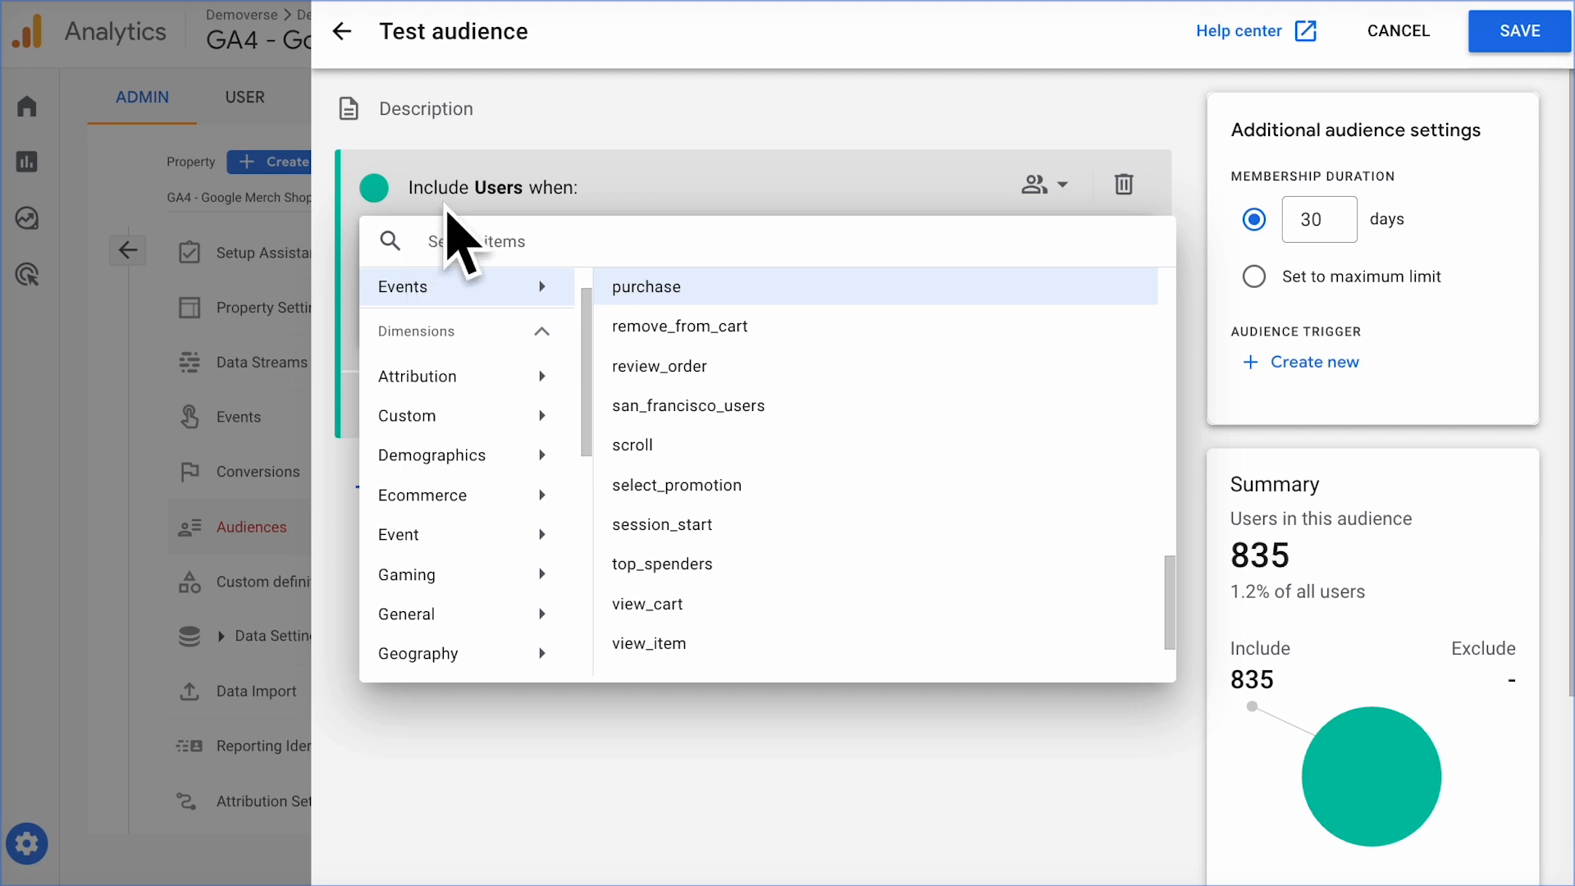
click(647, 286)
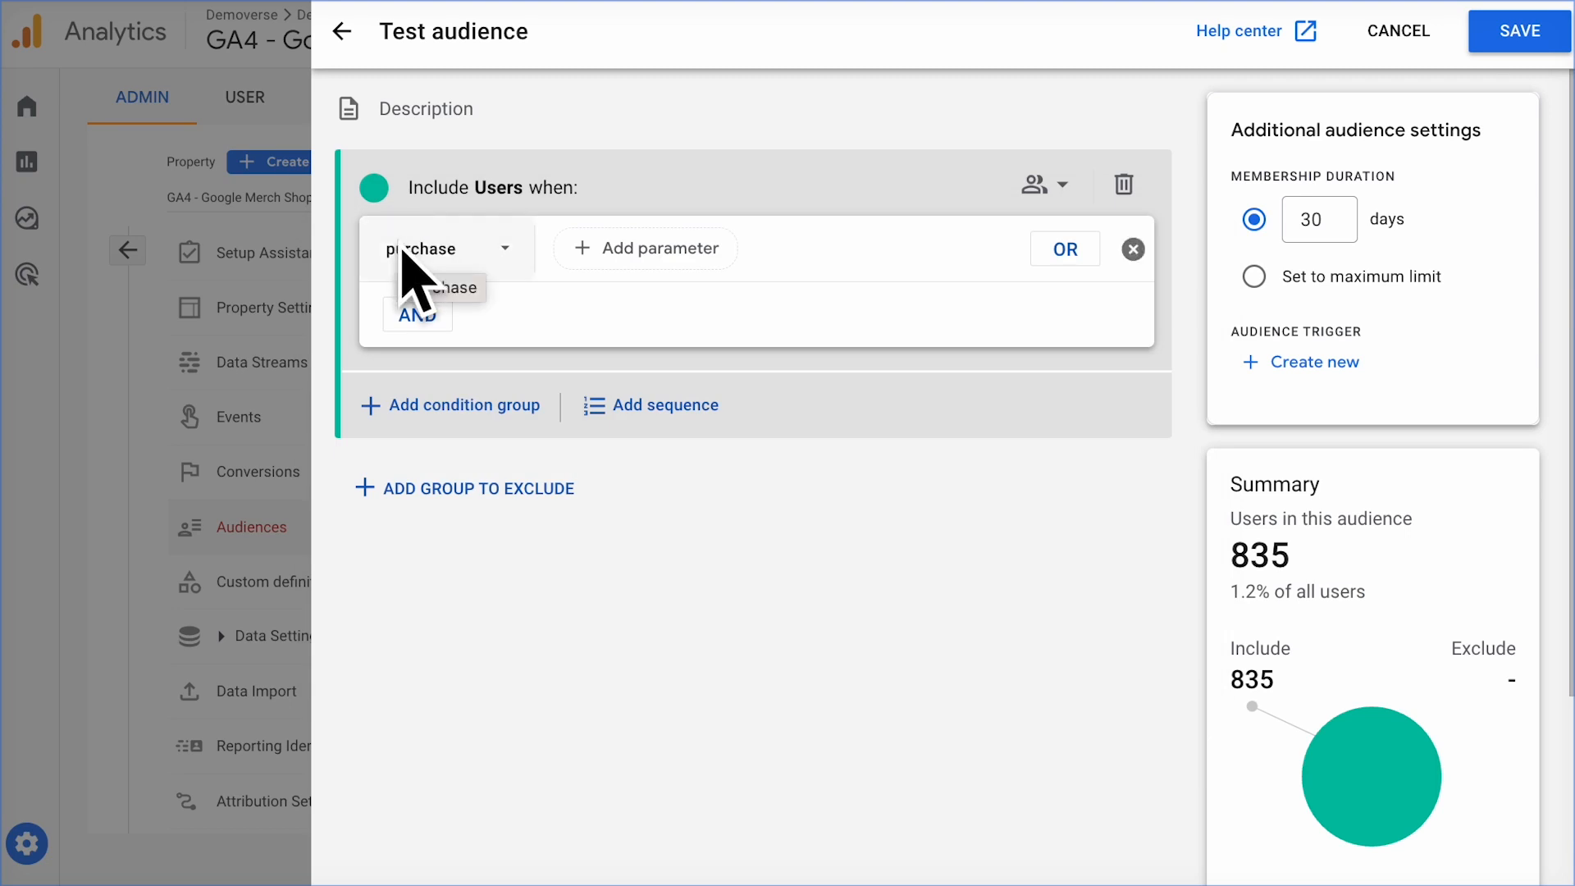
Step: Show the condition scoping choices for the purchase include condition
click(1044, 184)
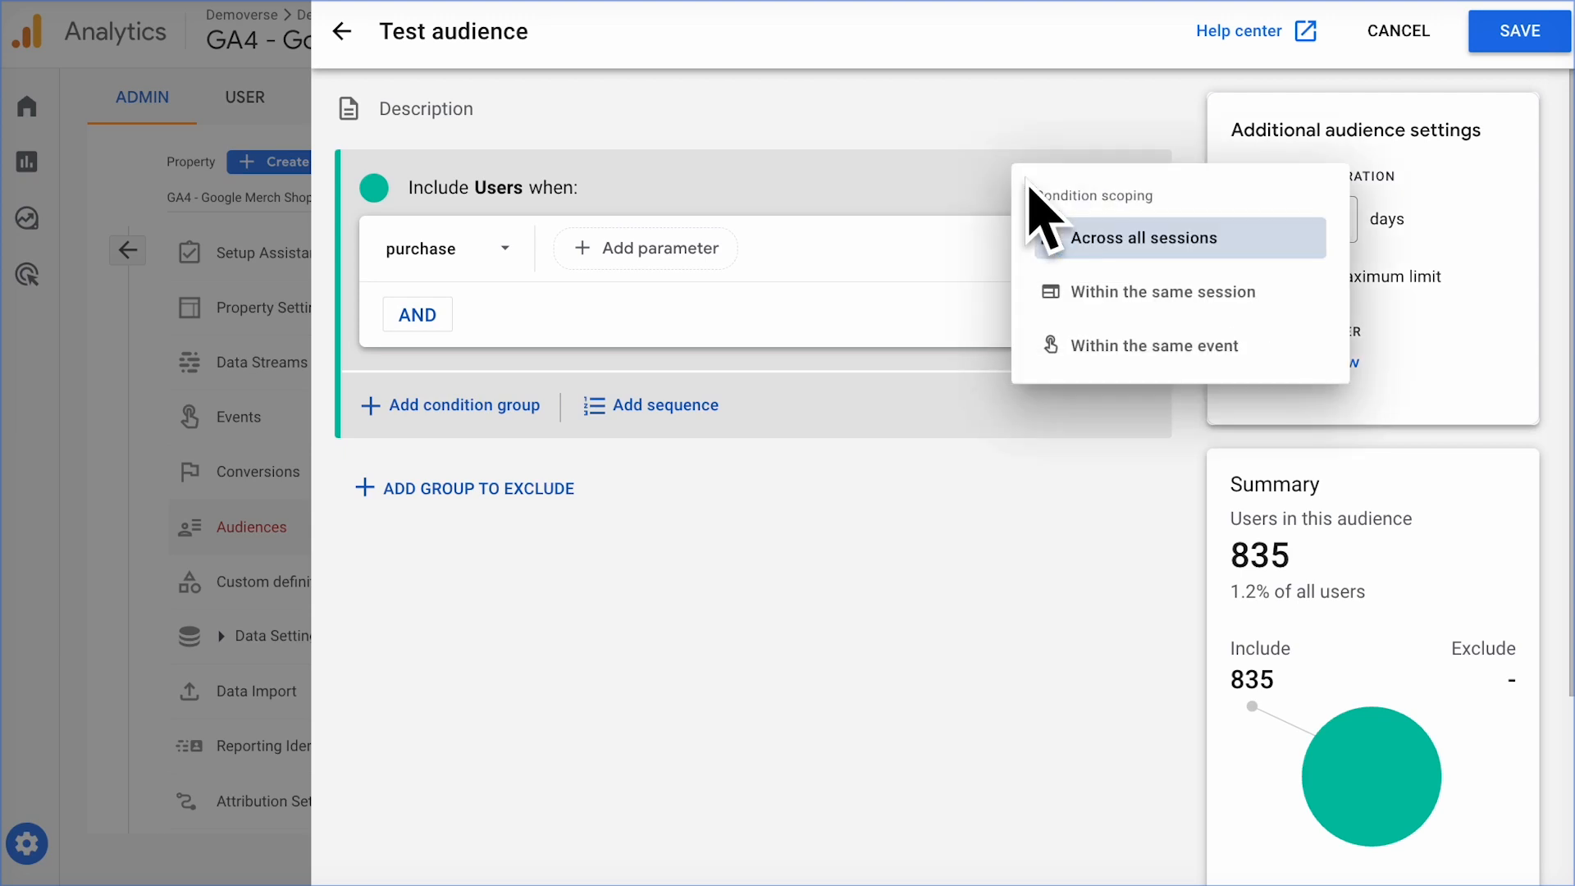
mouse_move(1116, 251)
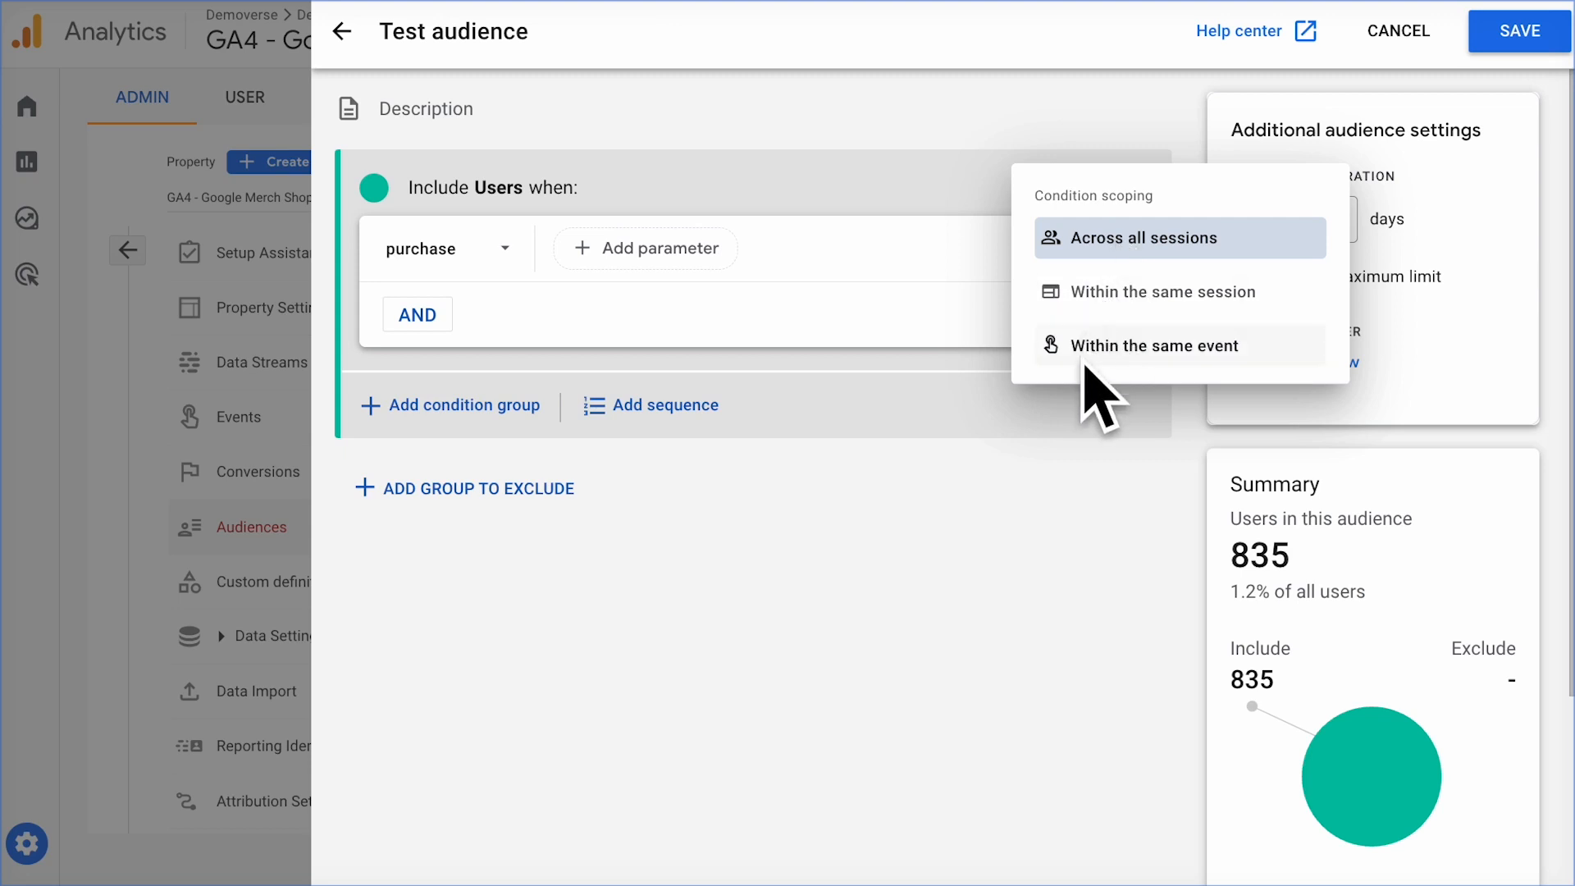
Step: Keep scoping Across all sessions and set membership duration to 60 days
click(1136, 236)
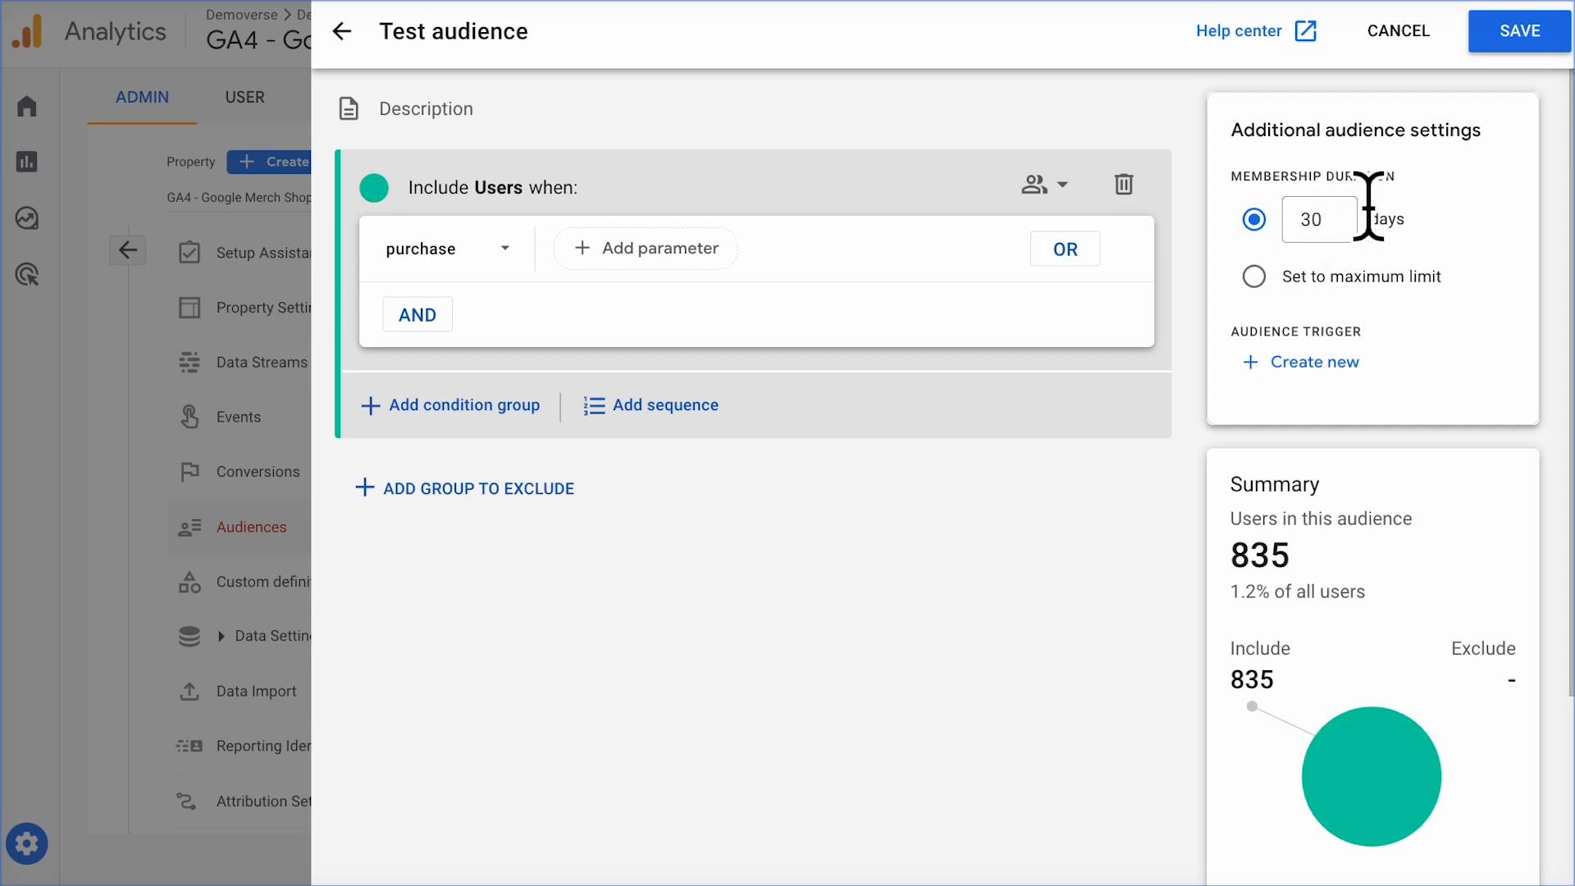
click(1317, 218)
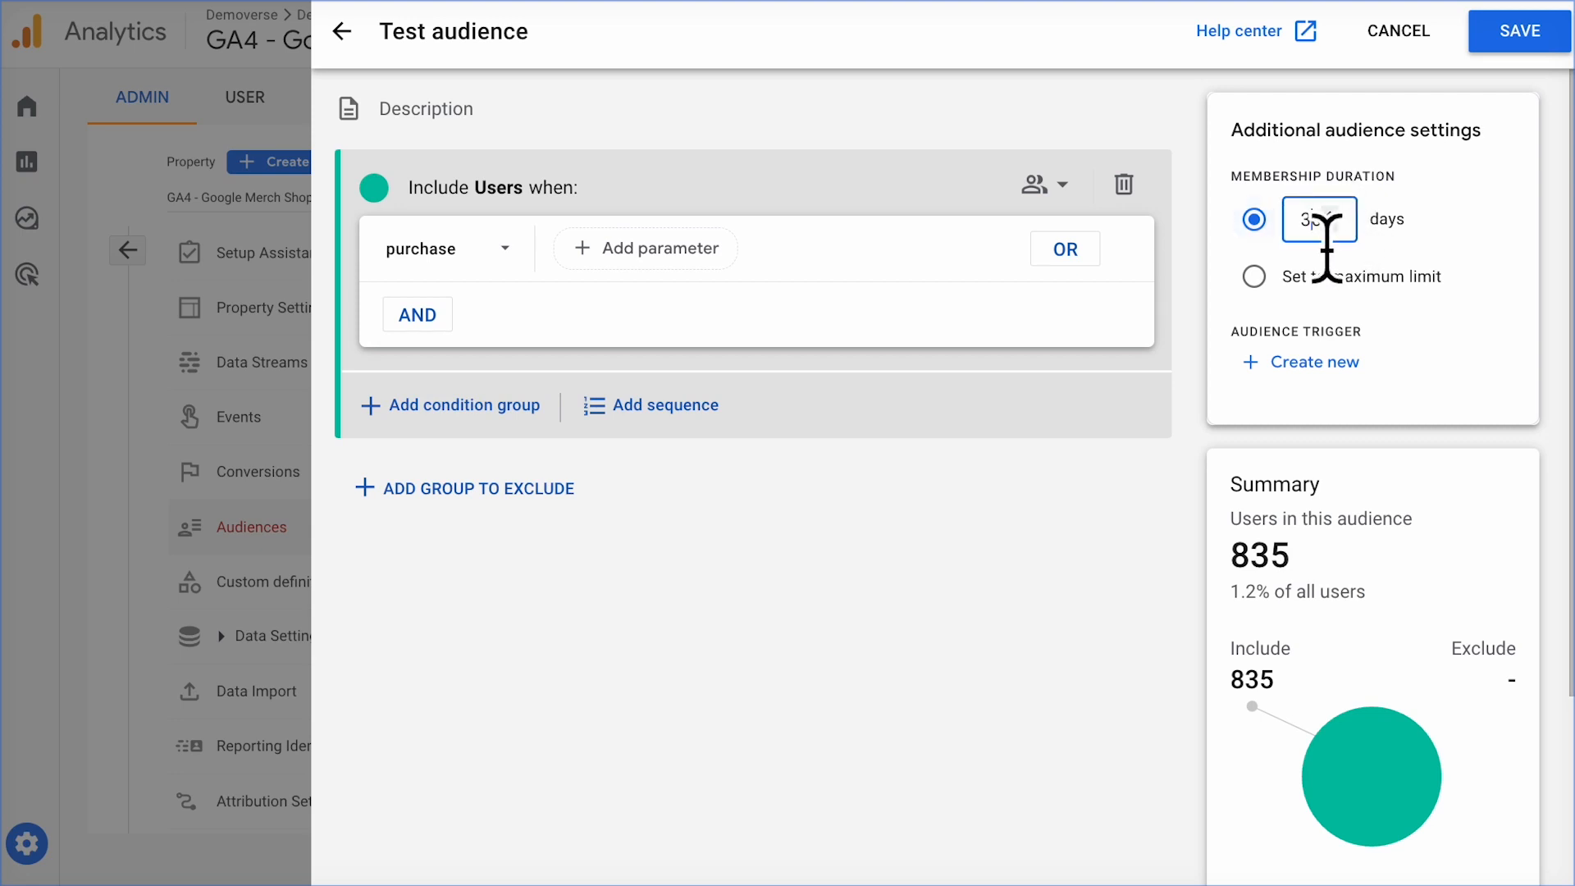
text(60)
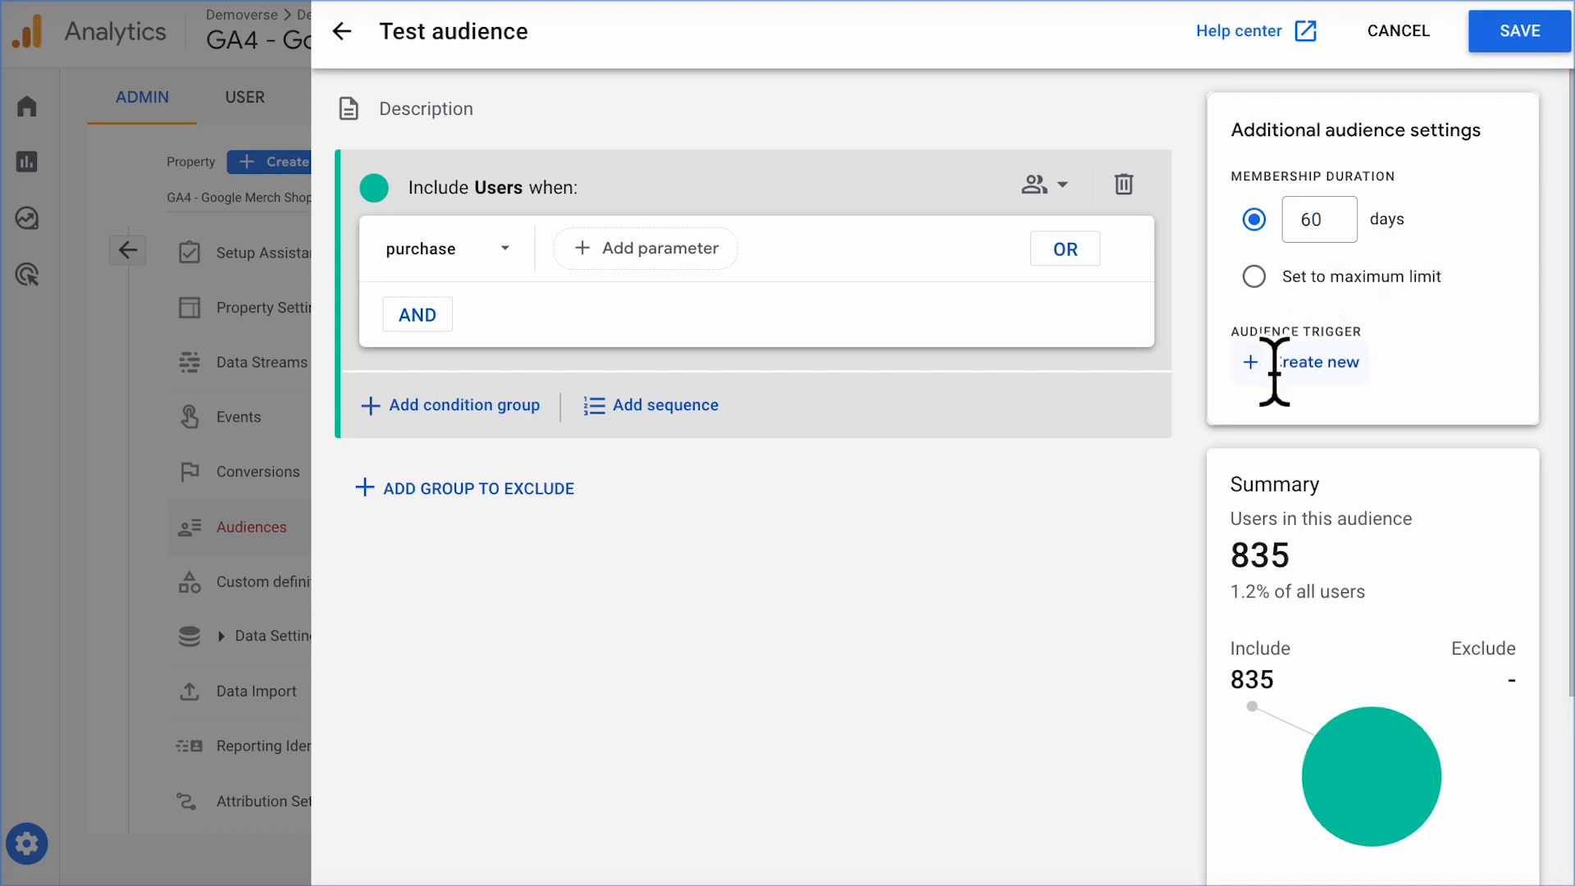
mouse_move(1291, 377)
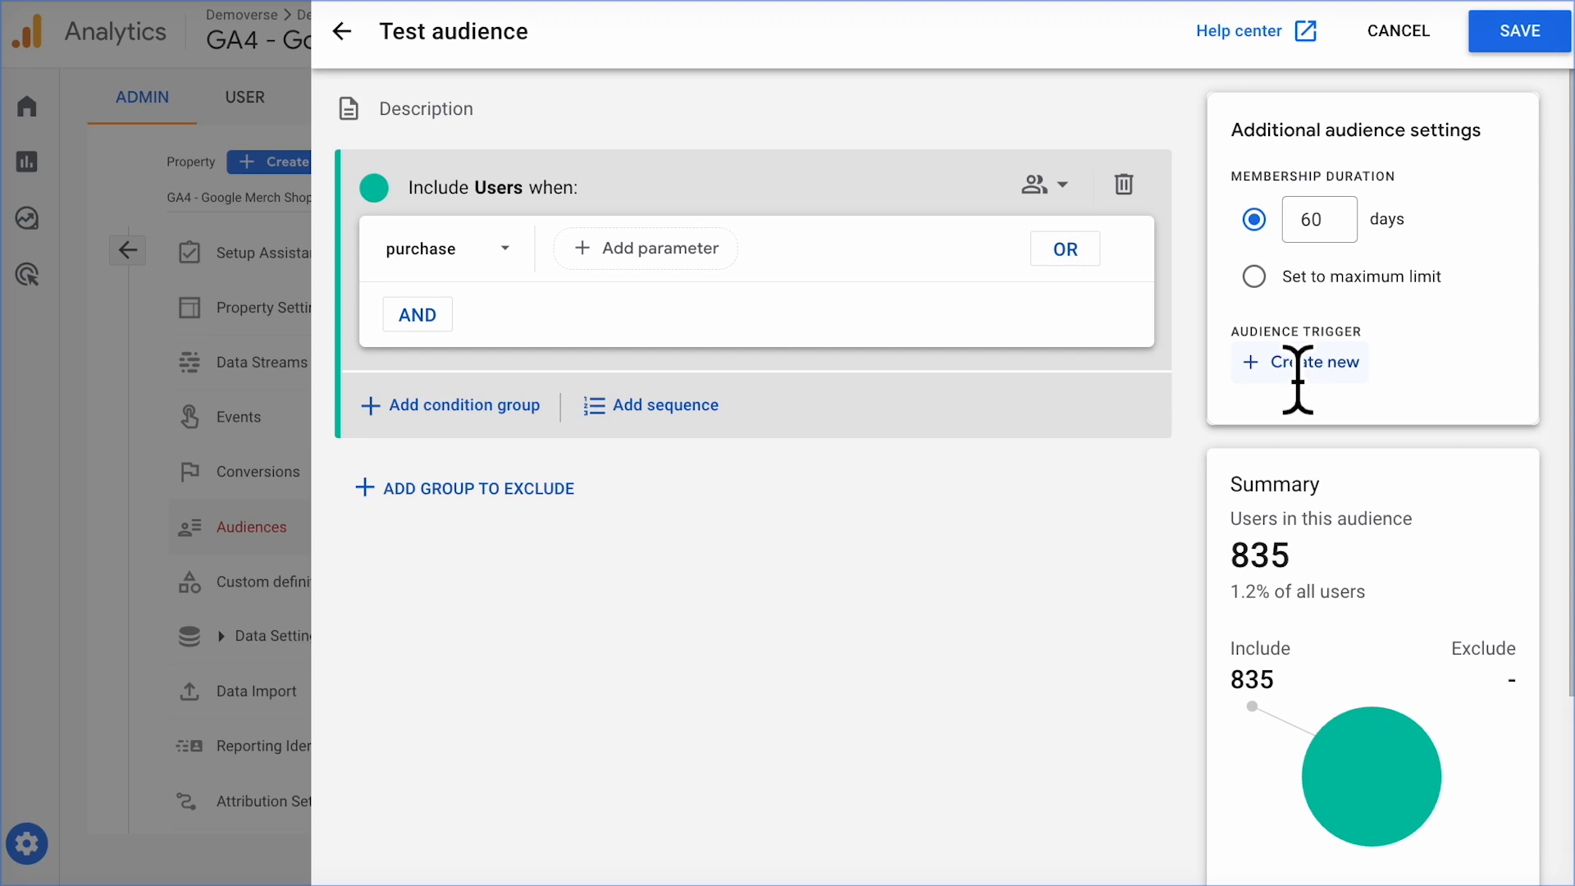
Step: Create and save an audience trigger event named 'triggered purchase event'
click(1313, 361)
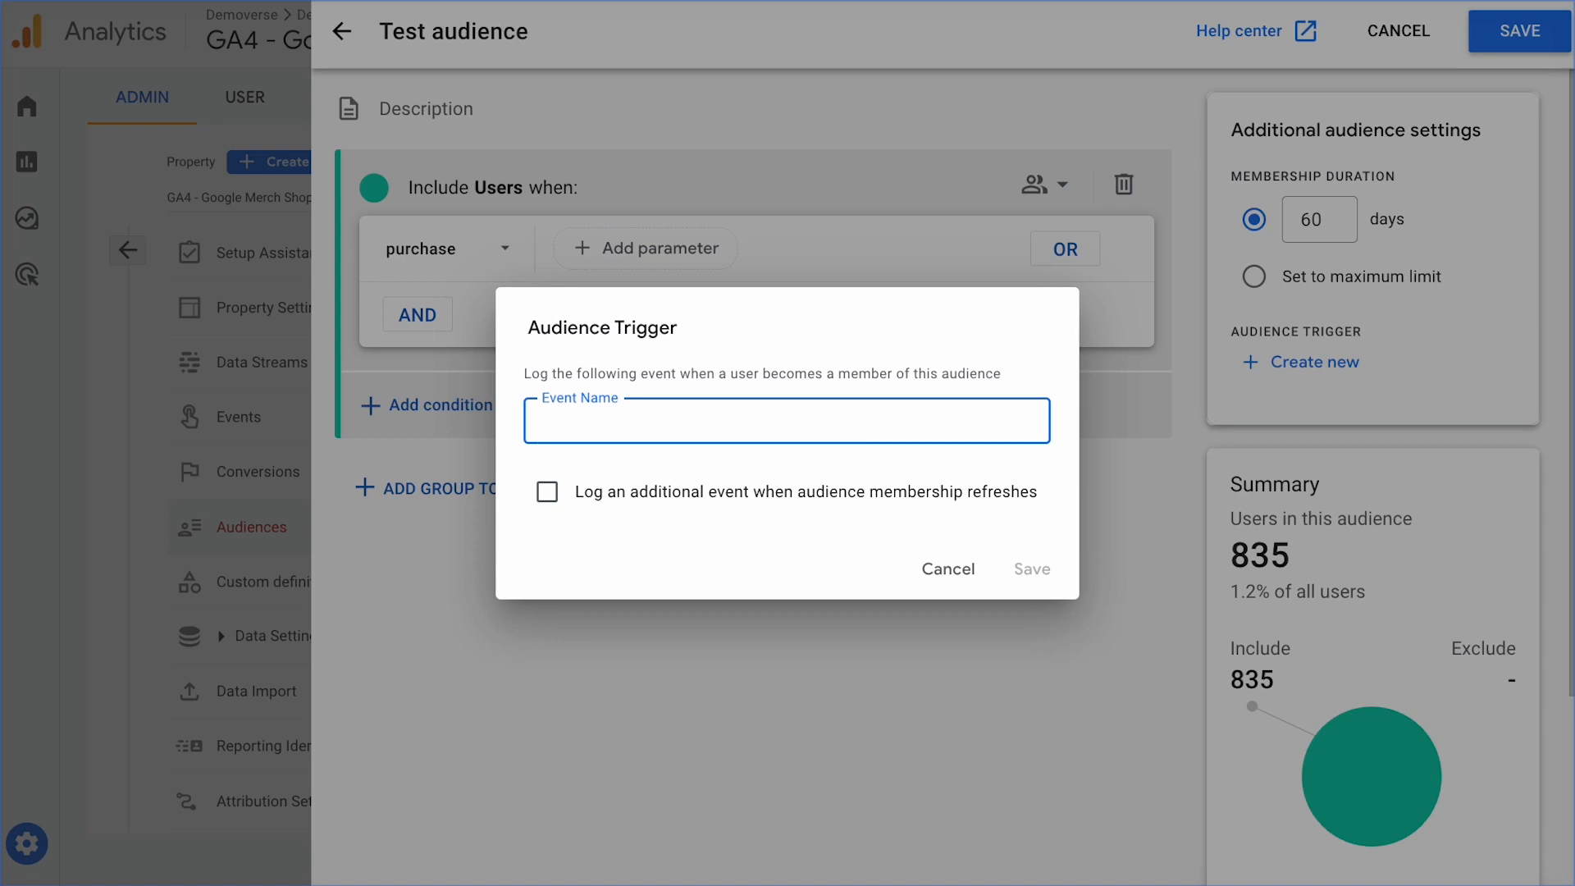
text(triggered pur)
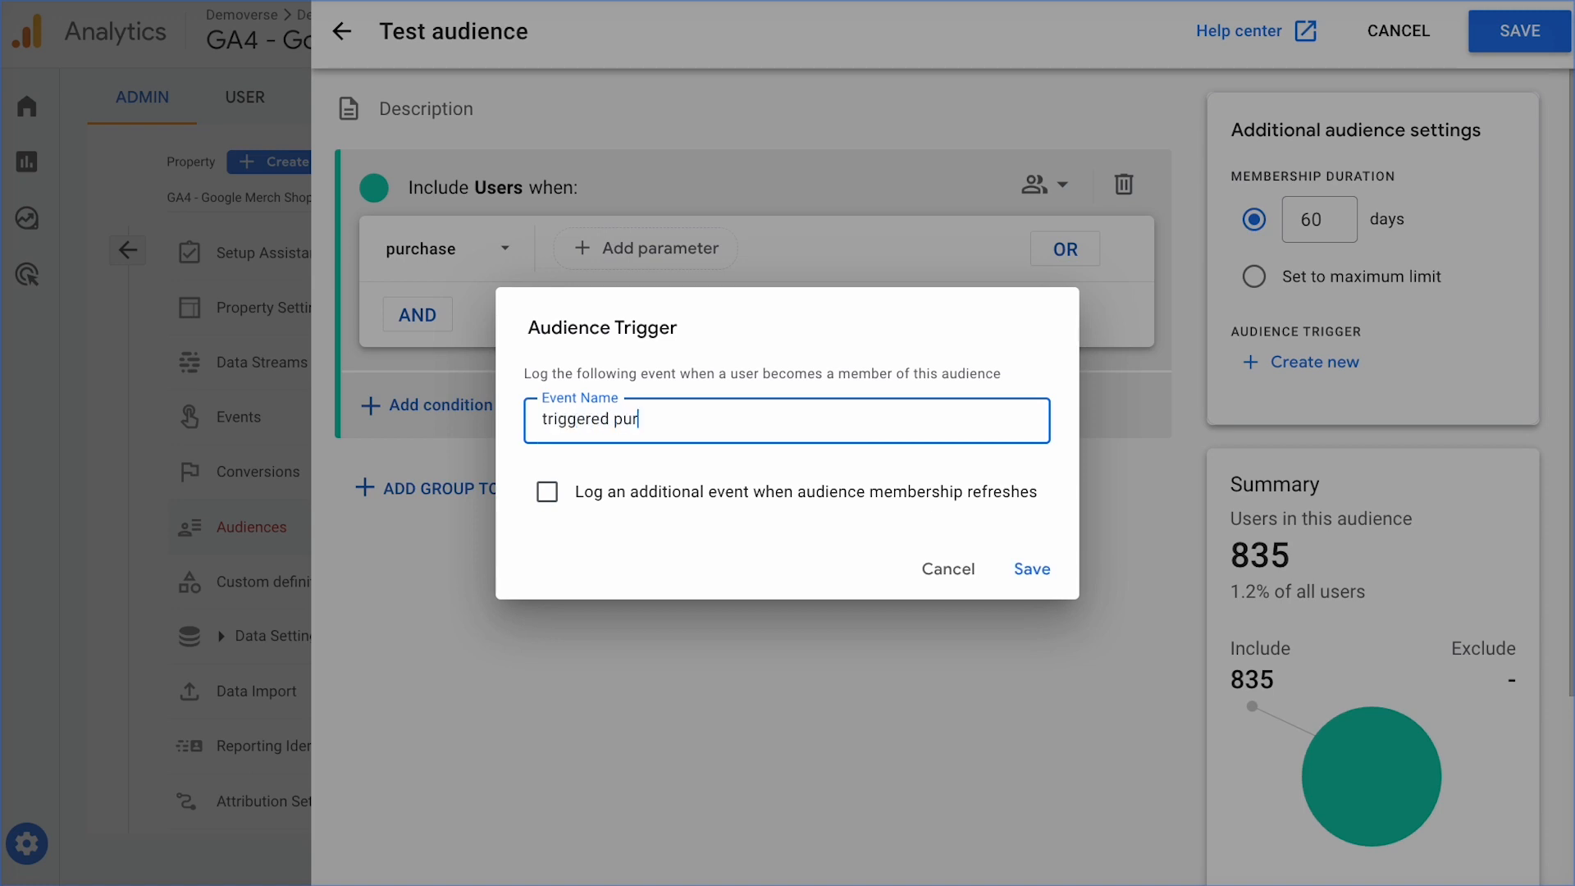
text(chase event)
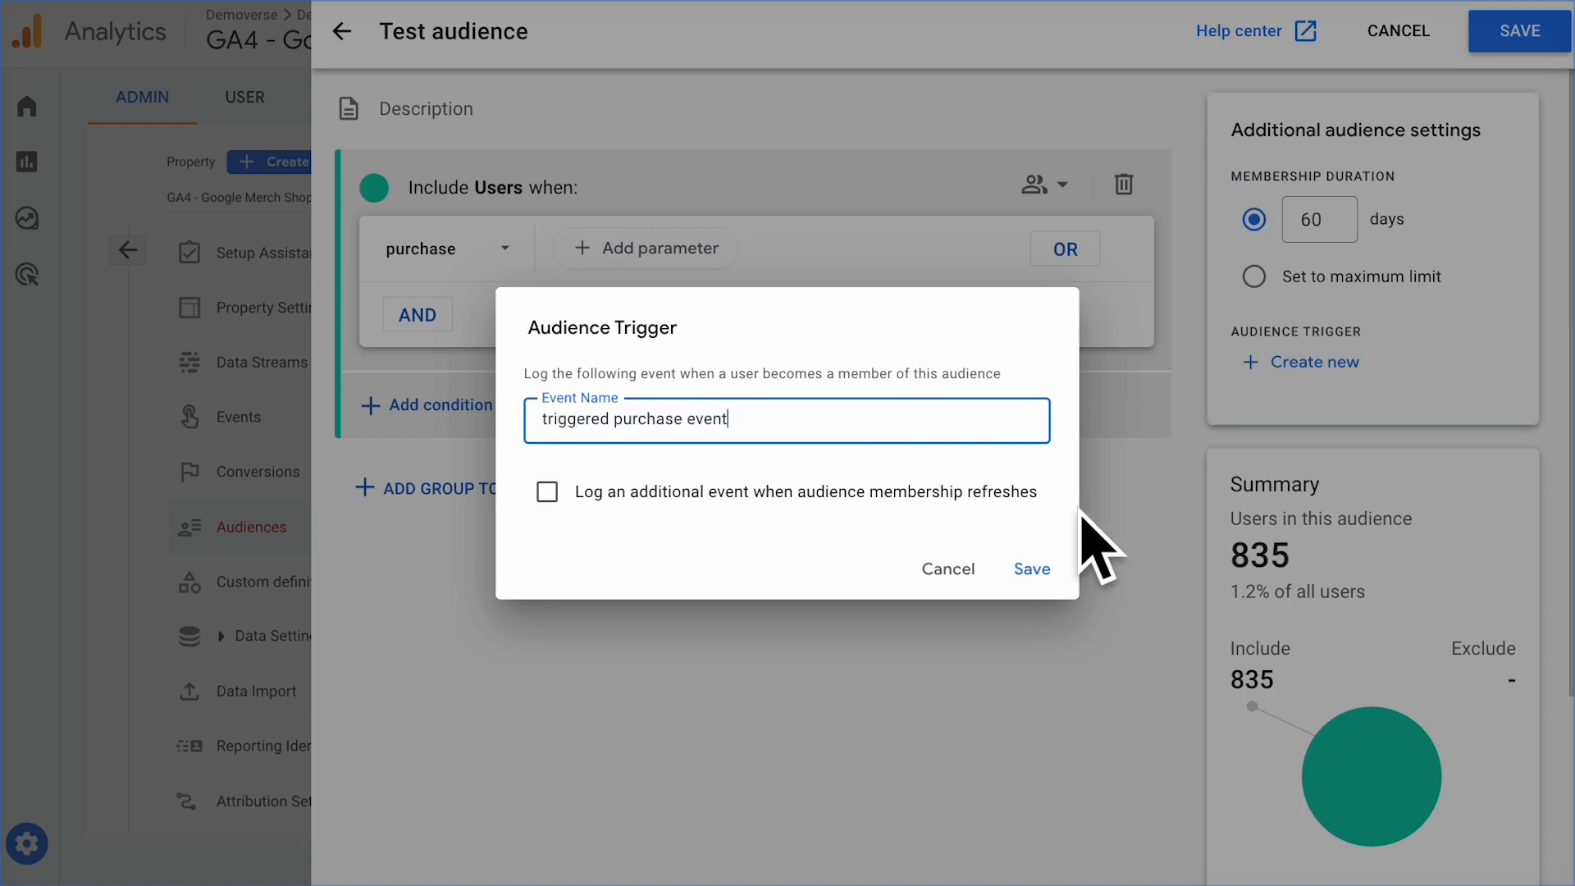
click(1030, 570)
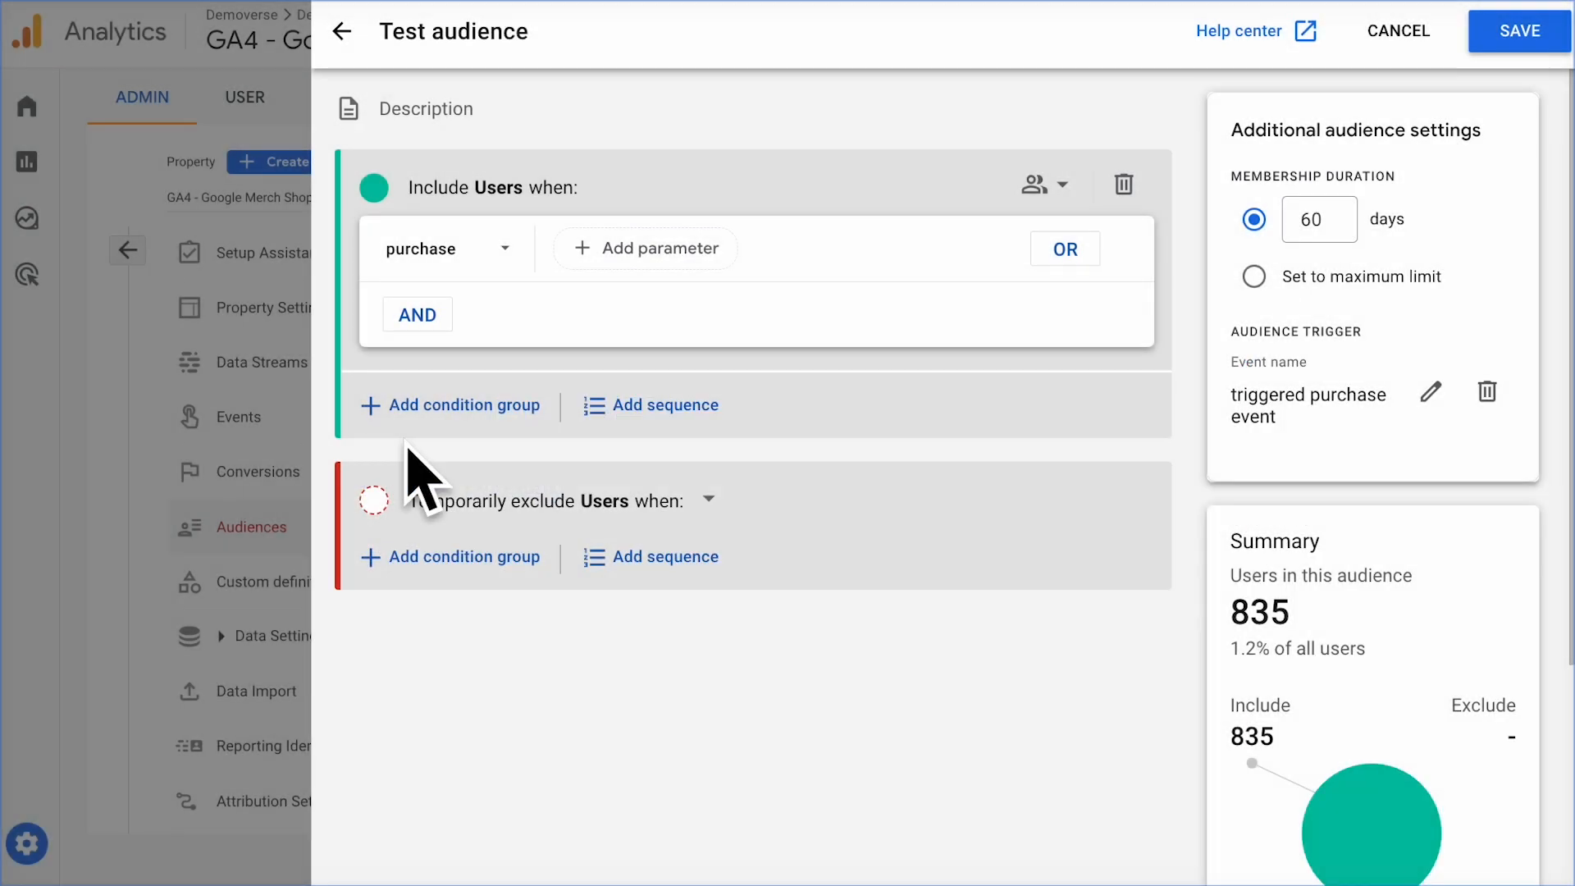
mouse_move(402, 558)
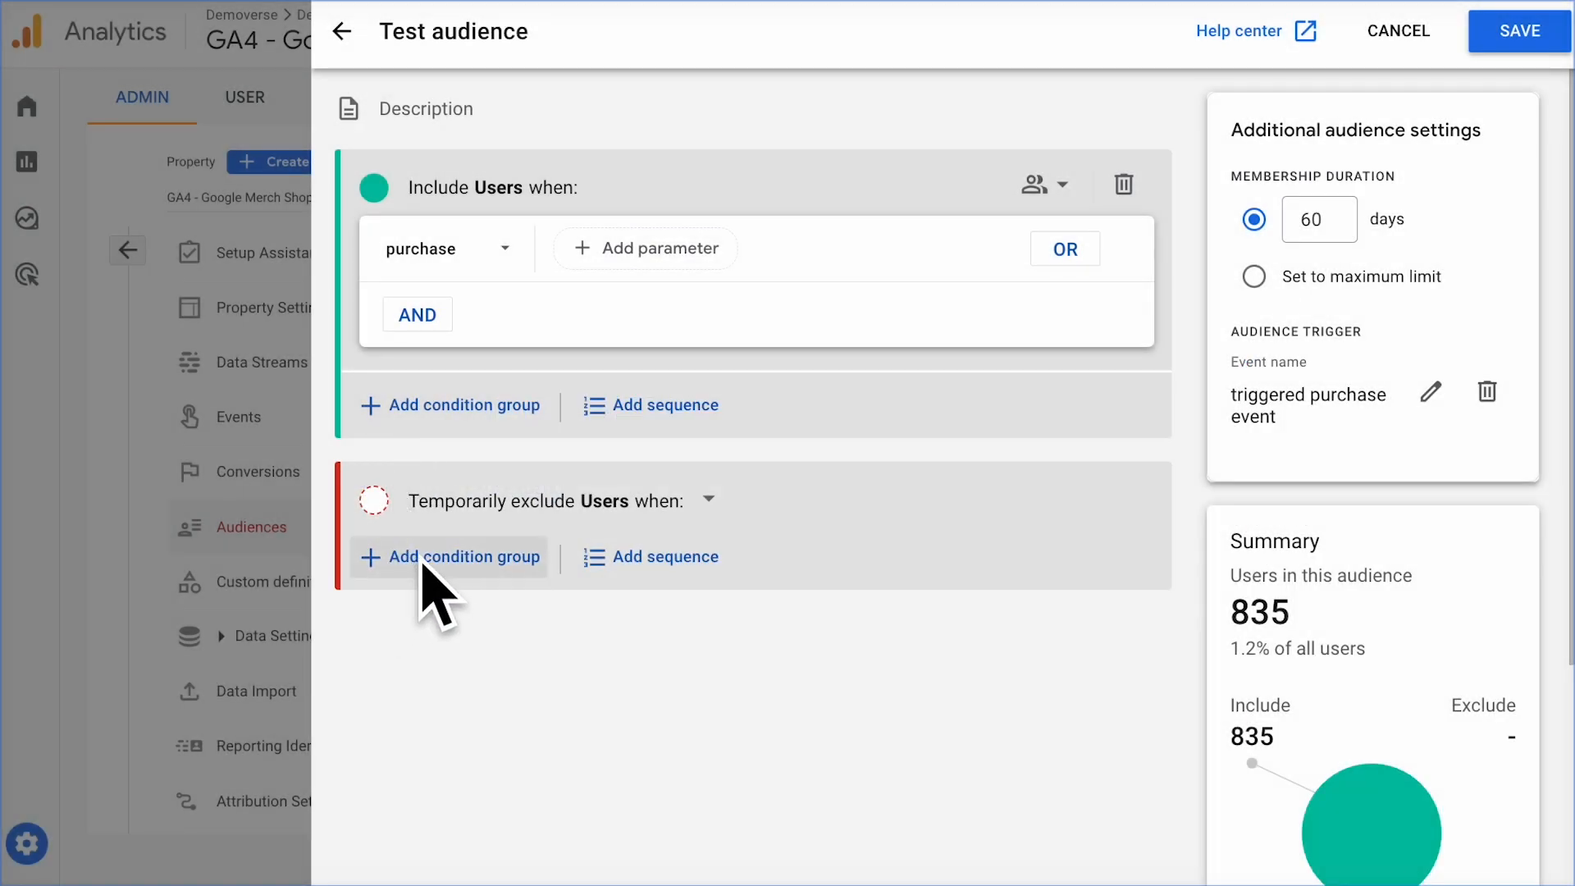
Step: Exclude users whose Region contains California, dropping the estimate to 822 users
click(463, 556)
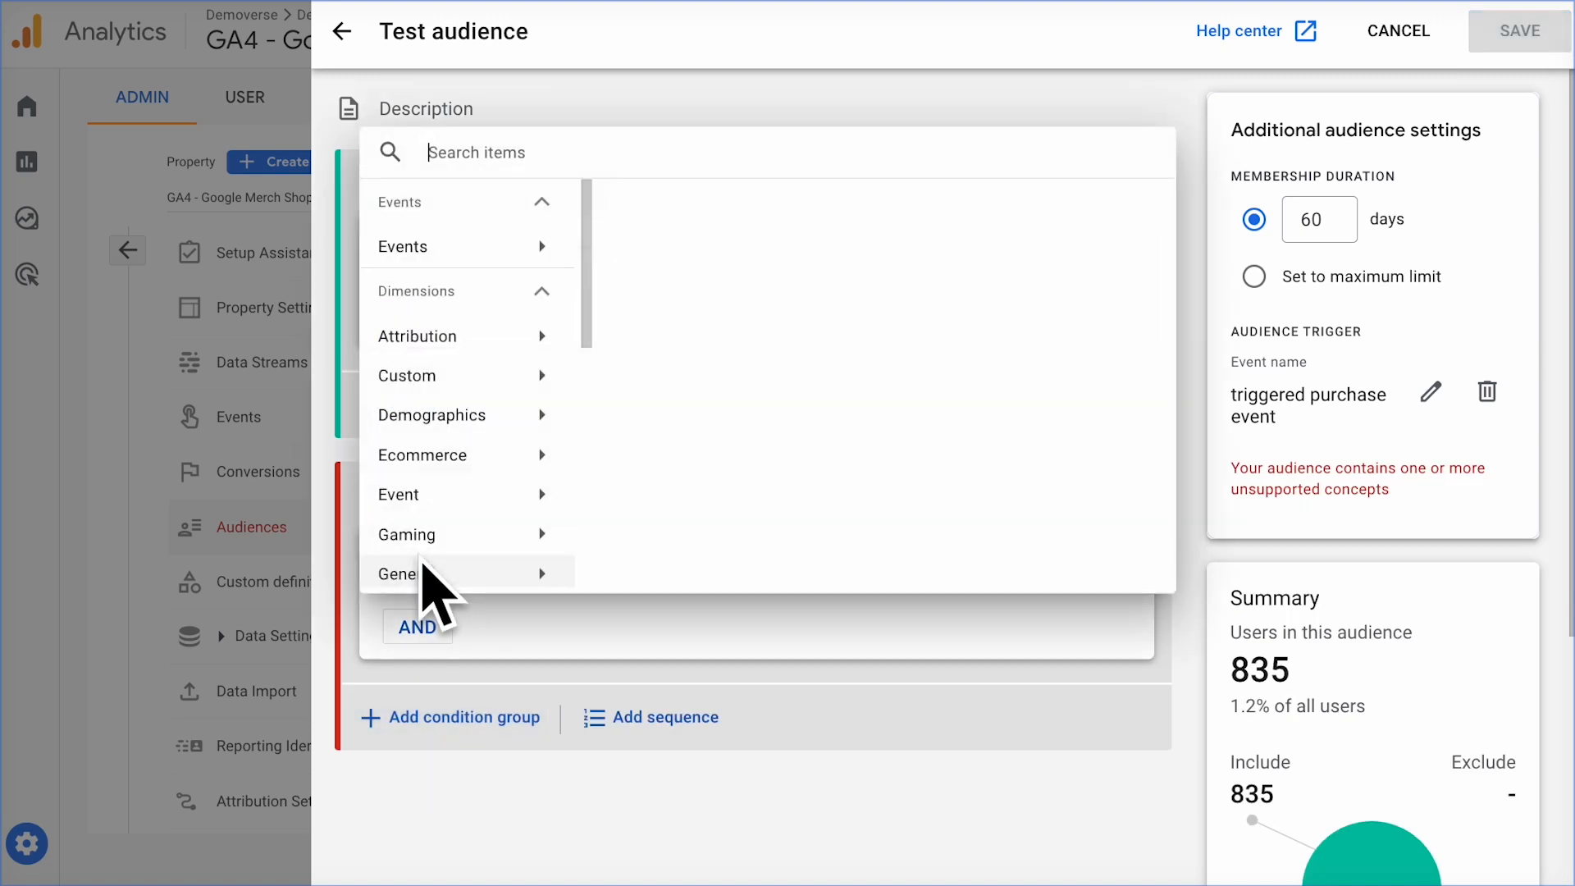
mouse_move(441, 431)
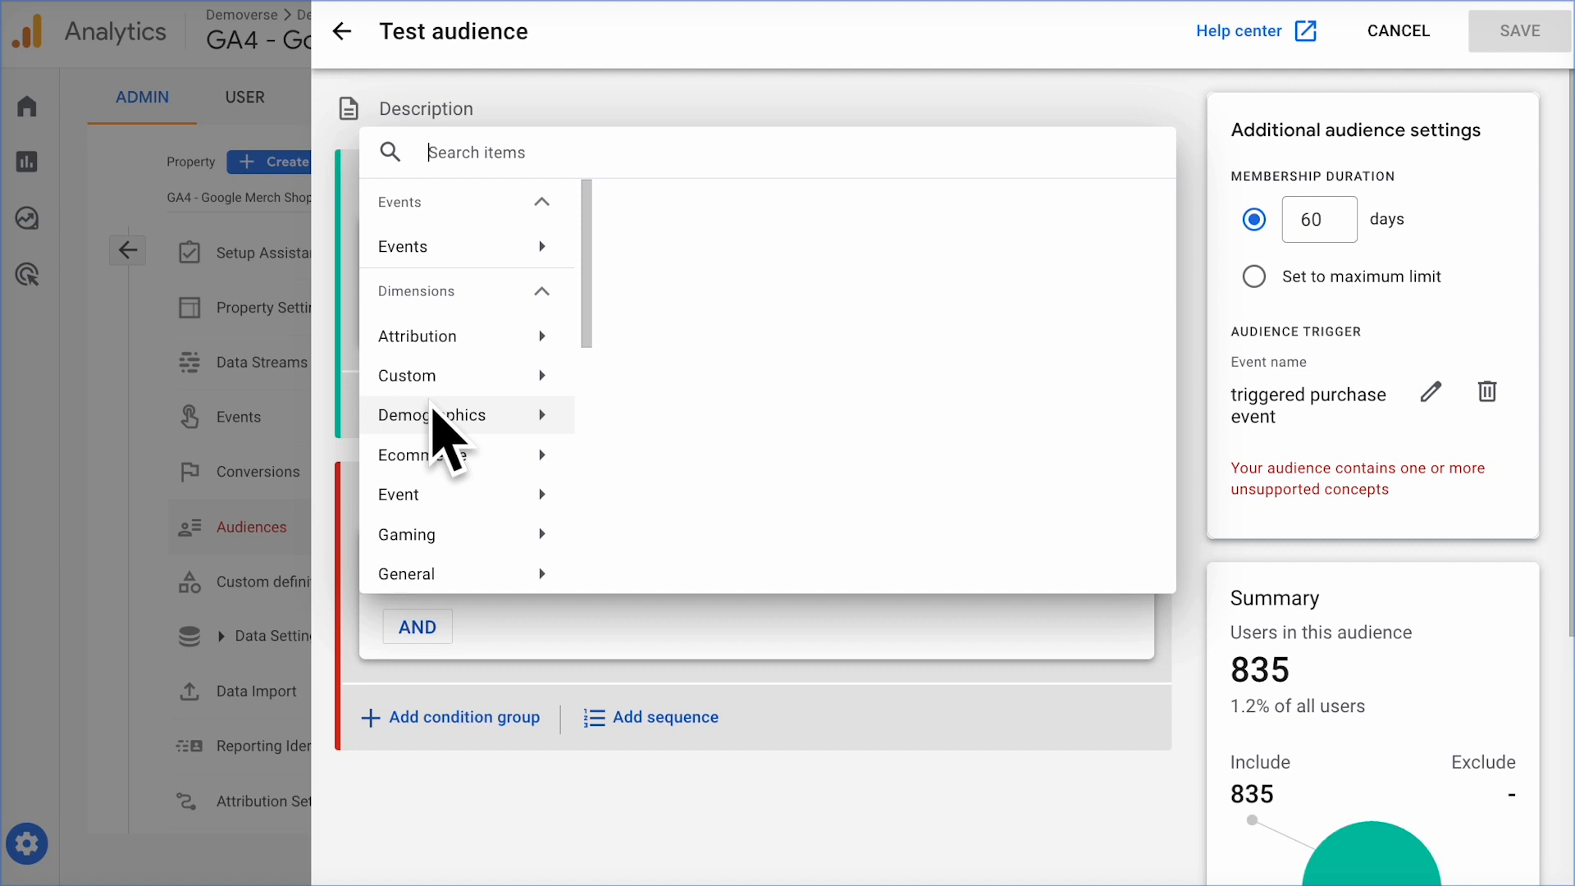
mouse_move(493, 388)
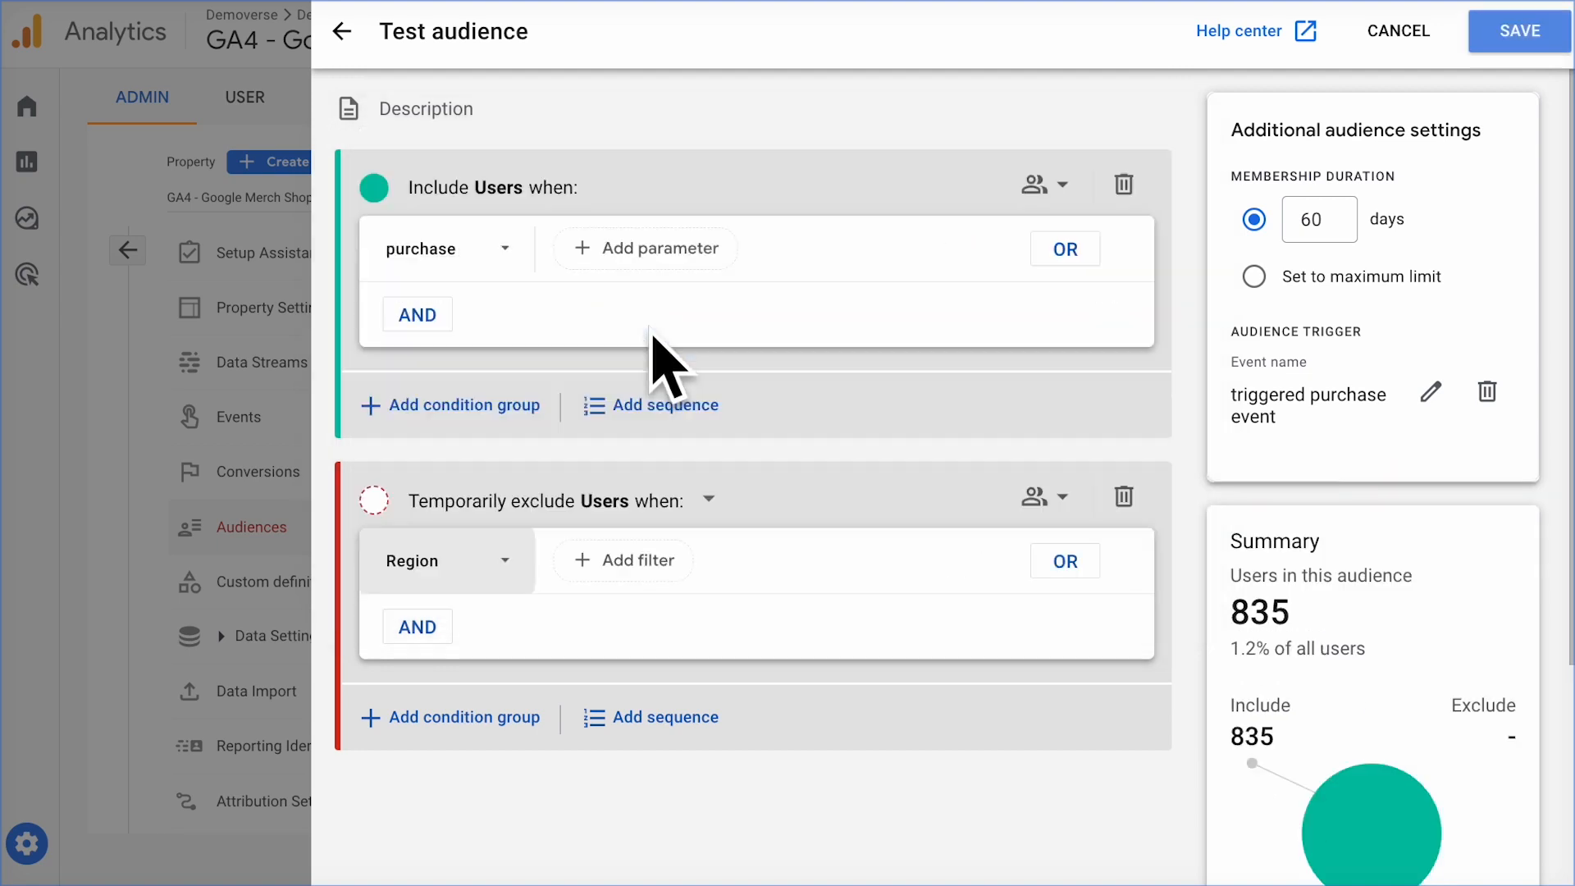
click(623, 561)
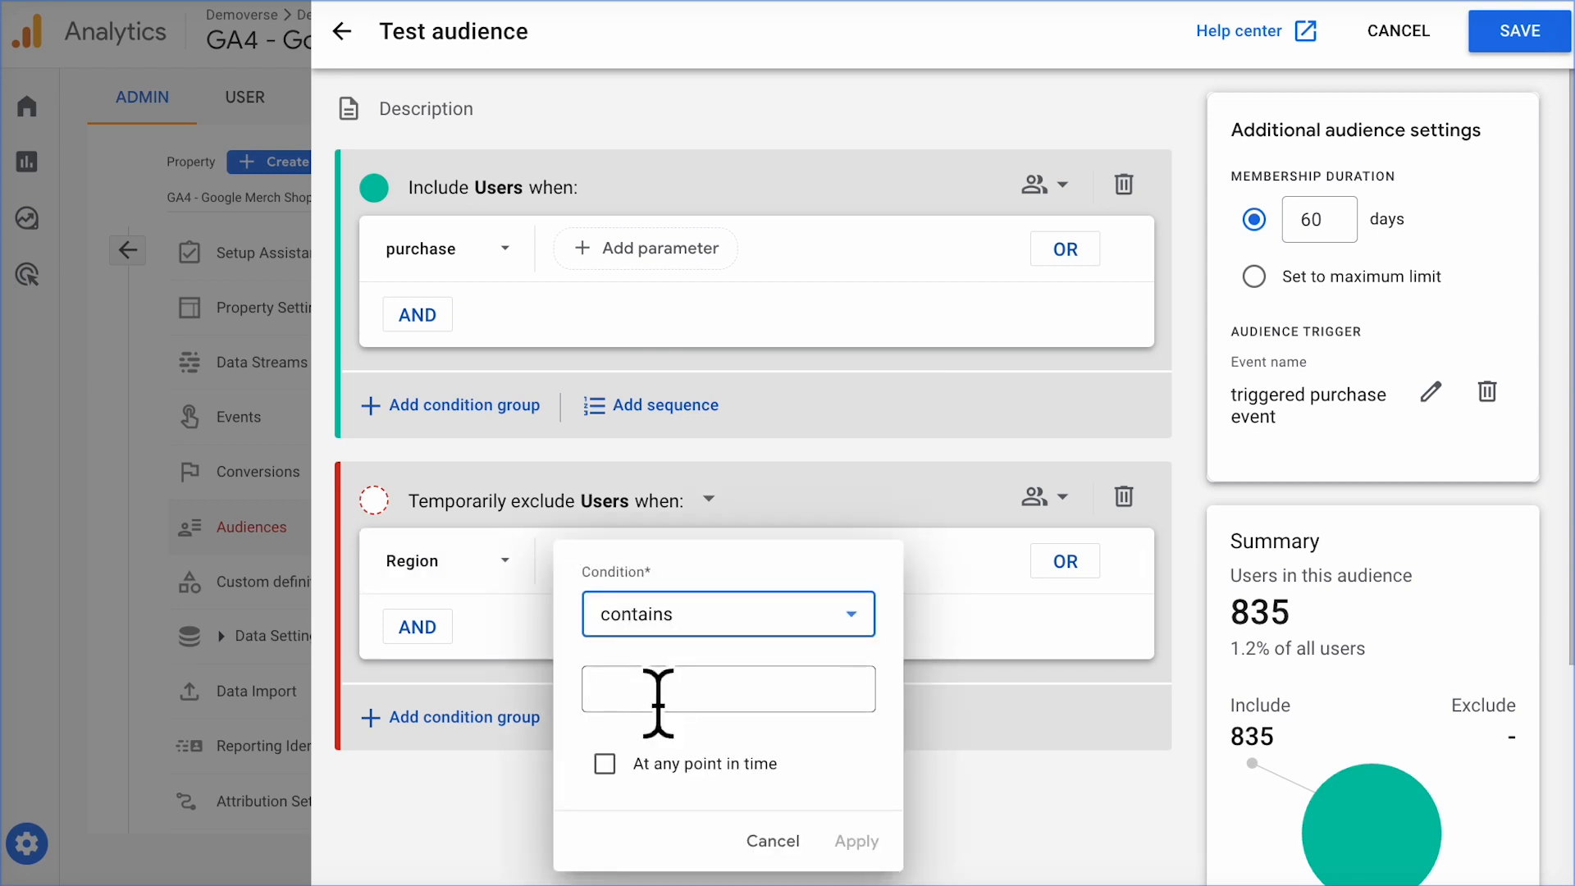
text(California)
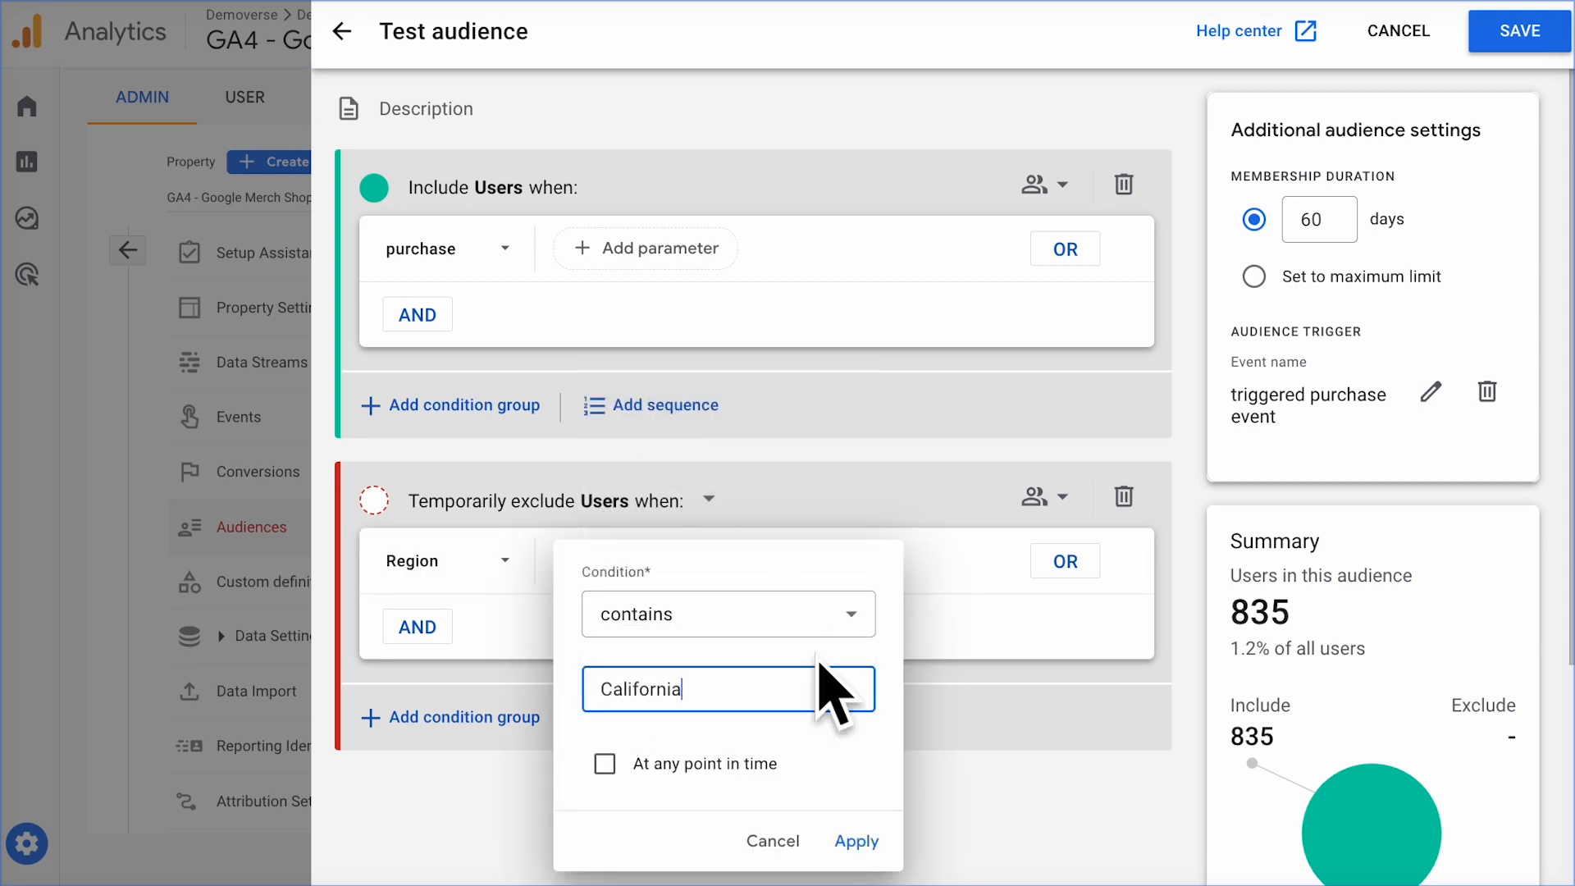
click(856, 840)
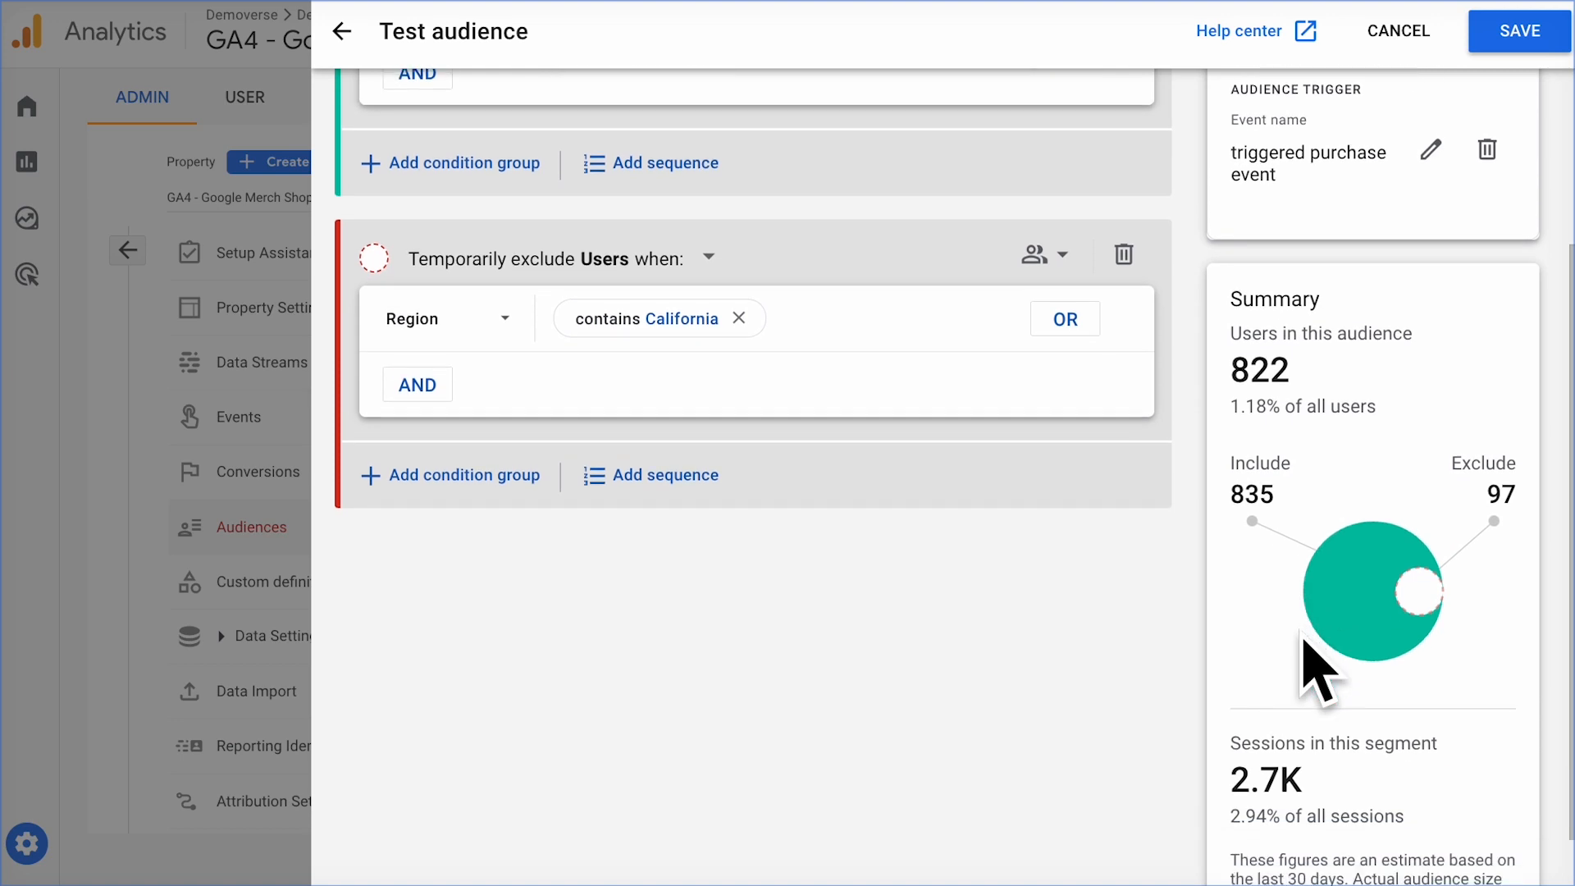
scroll(down, 3)
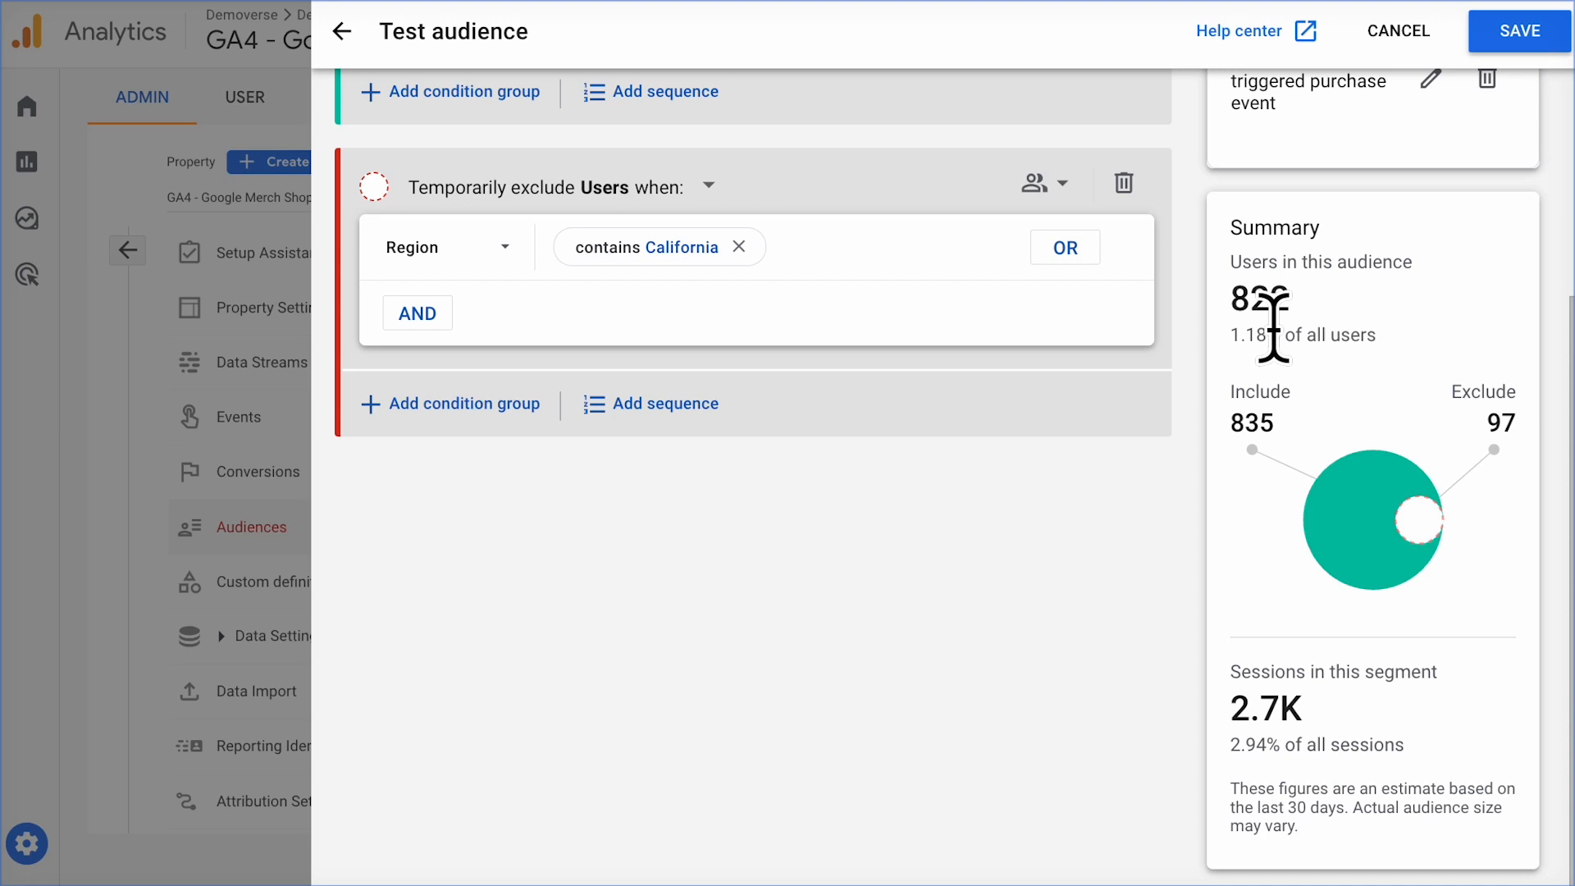
mouse_move(1260, 472)
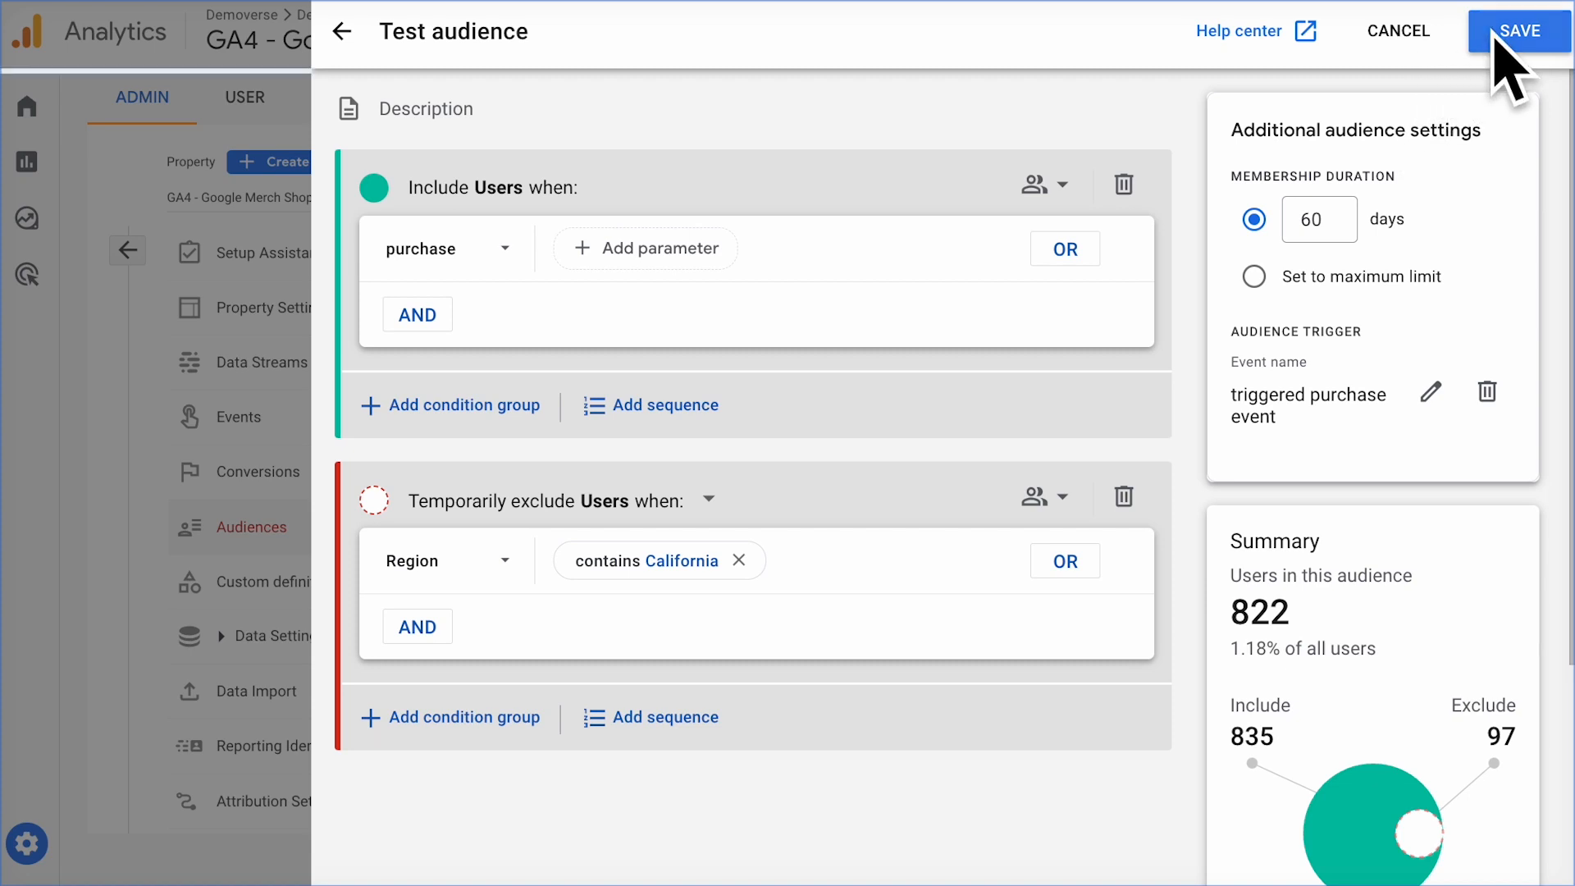
Step: Save and publish Test audience so it tops the property's audiences list
click(1519, 31)
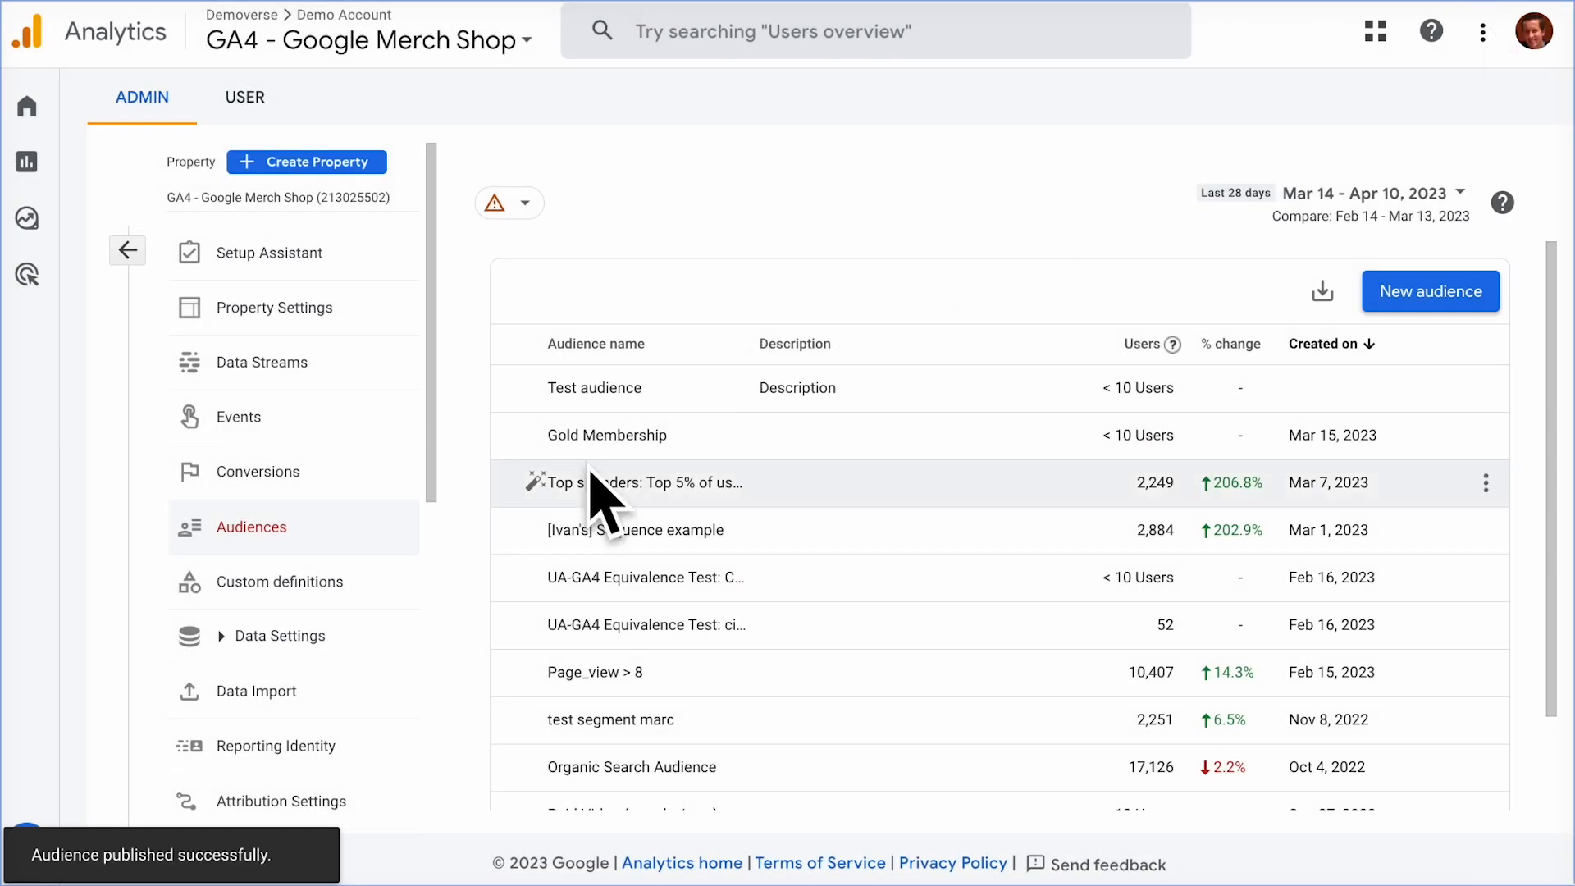
mouse_move(643, 402)
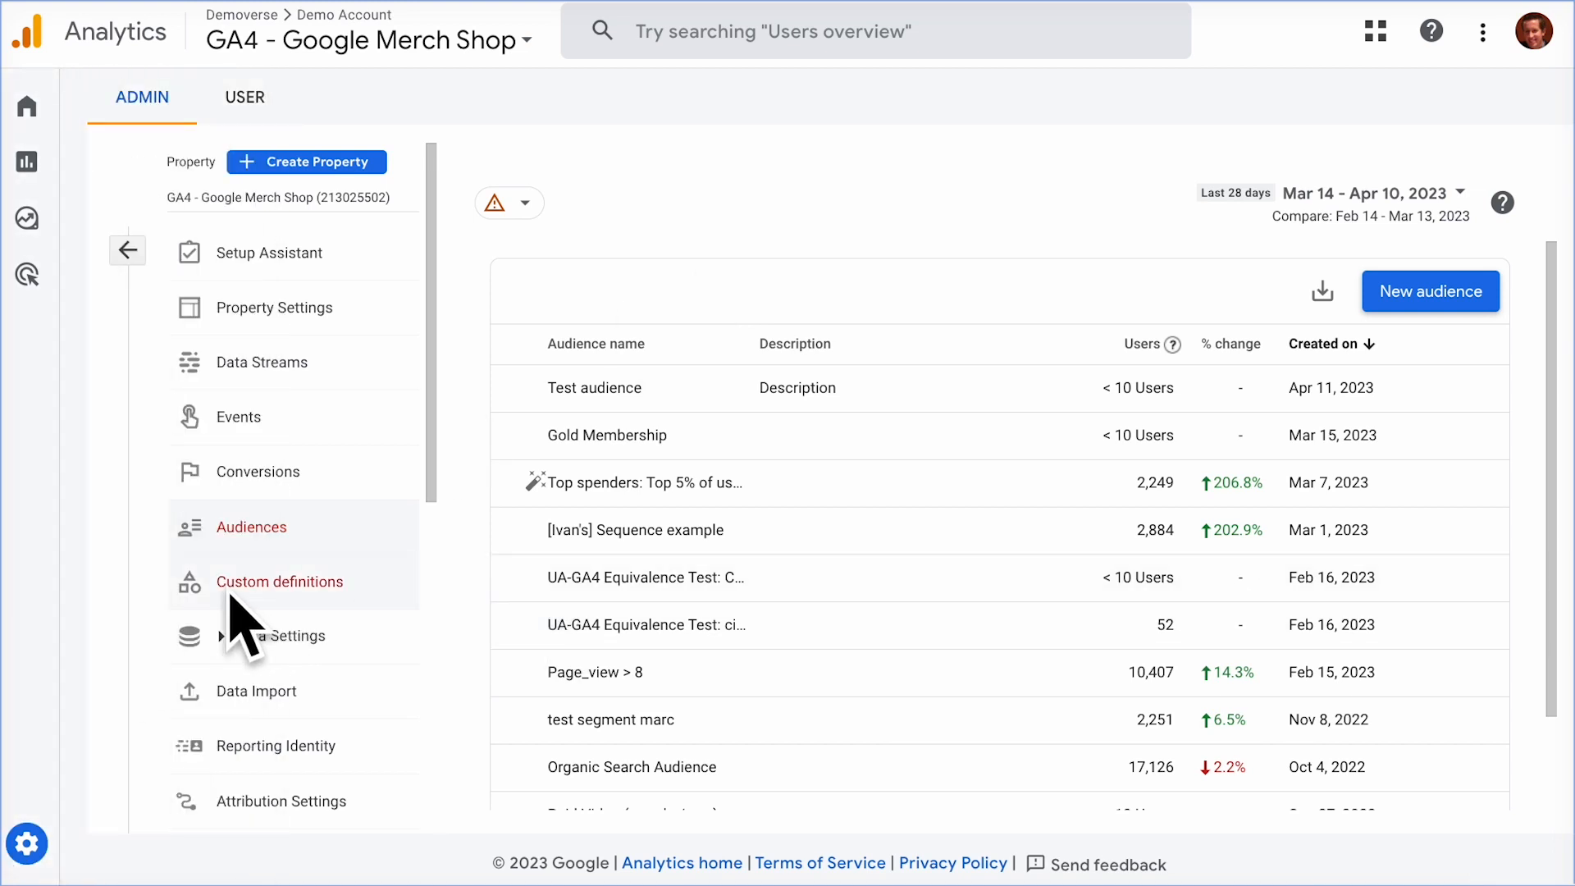
Step: Begin a new Google Ads link from the Google Ads Links page under Product Links
scroll(down, 3)
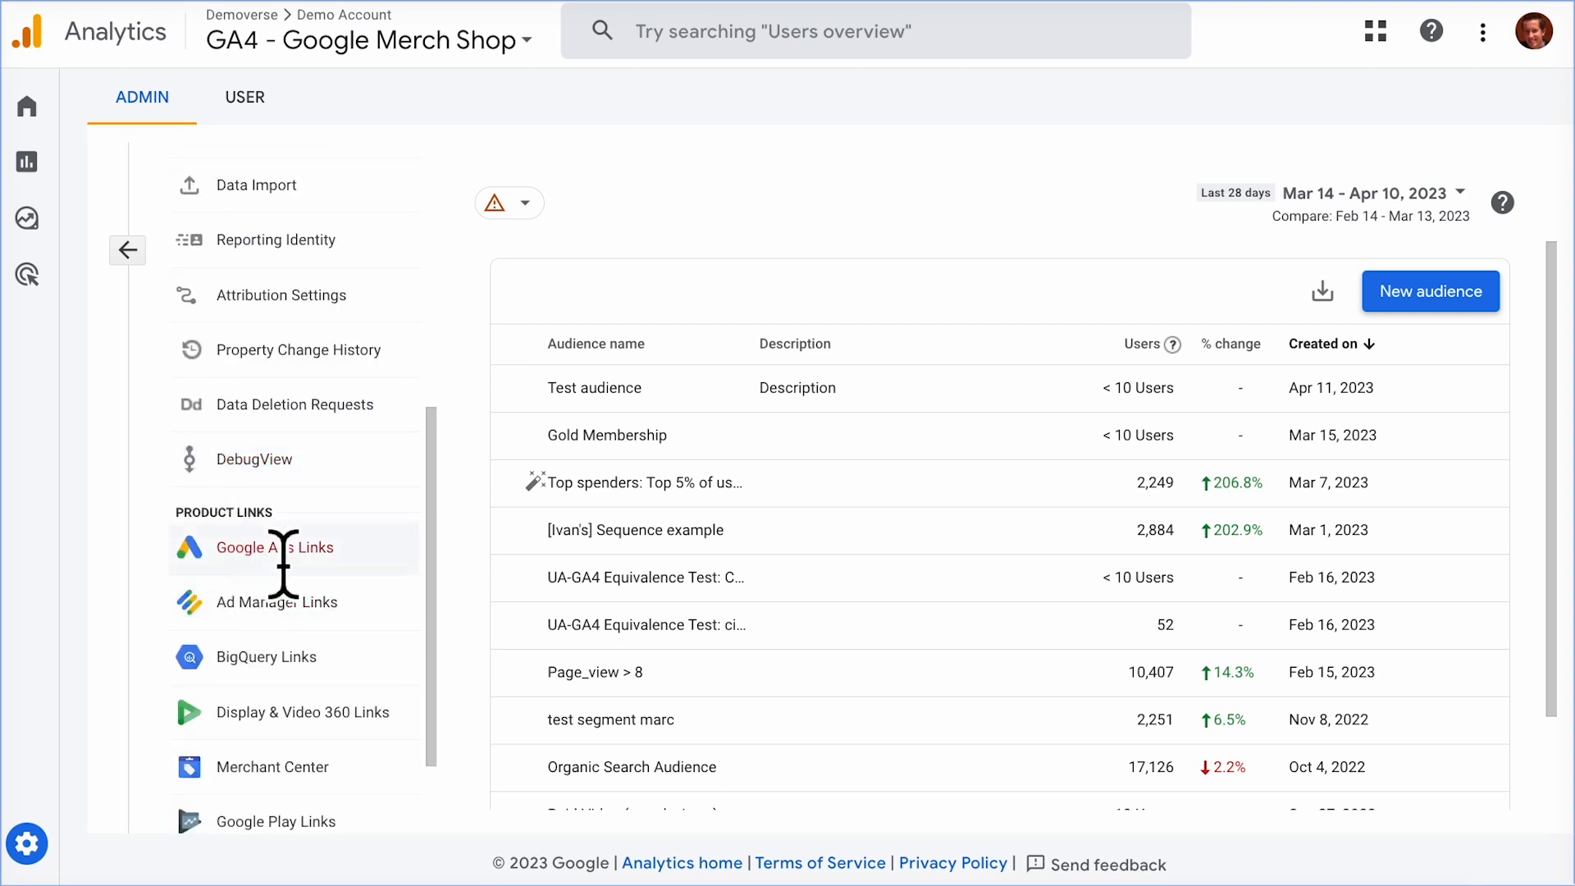
click(274, 548)
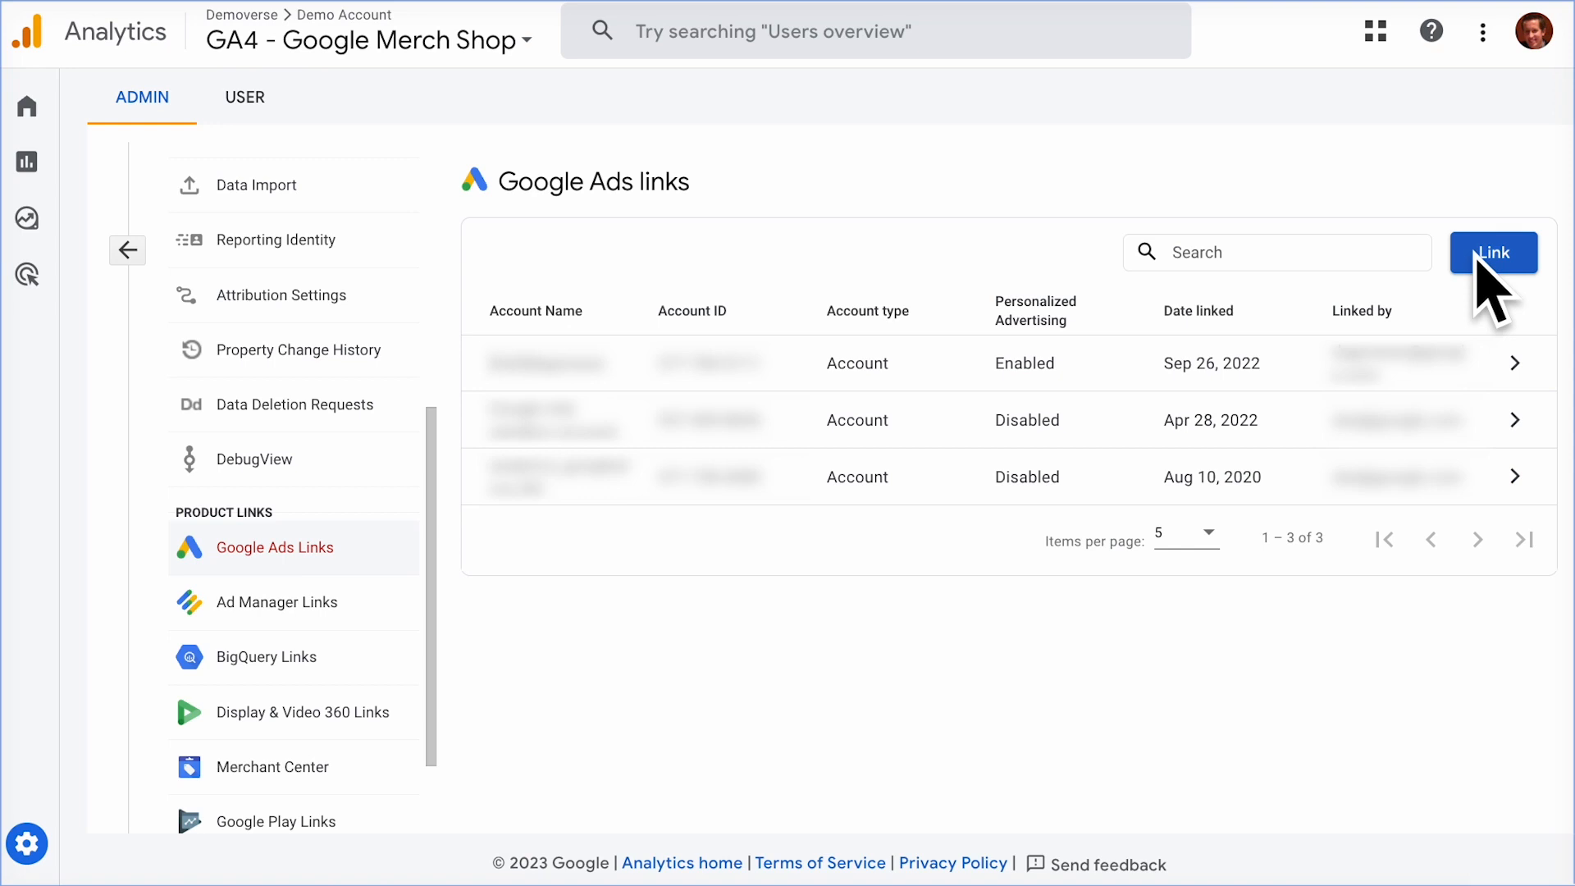
click(1492, 252)
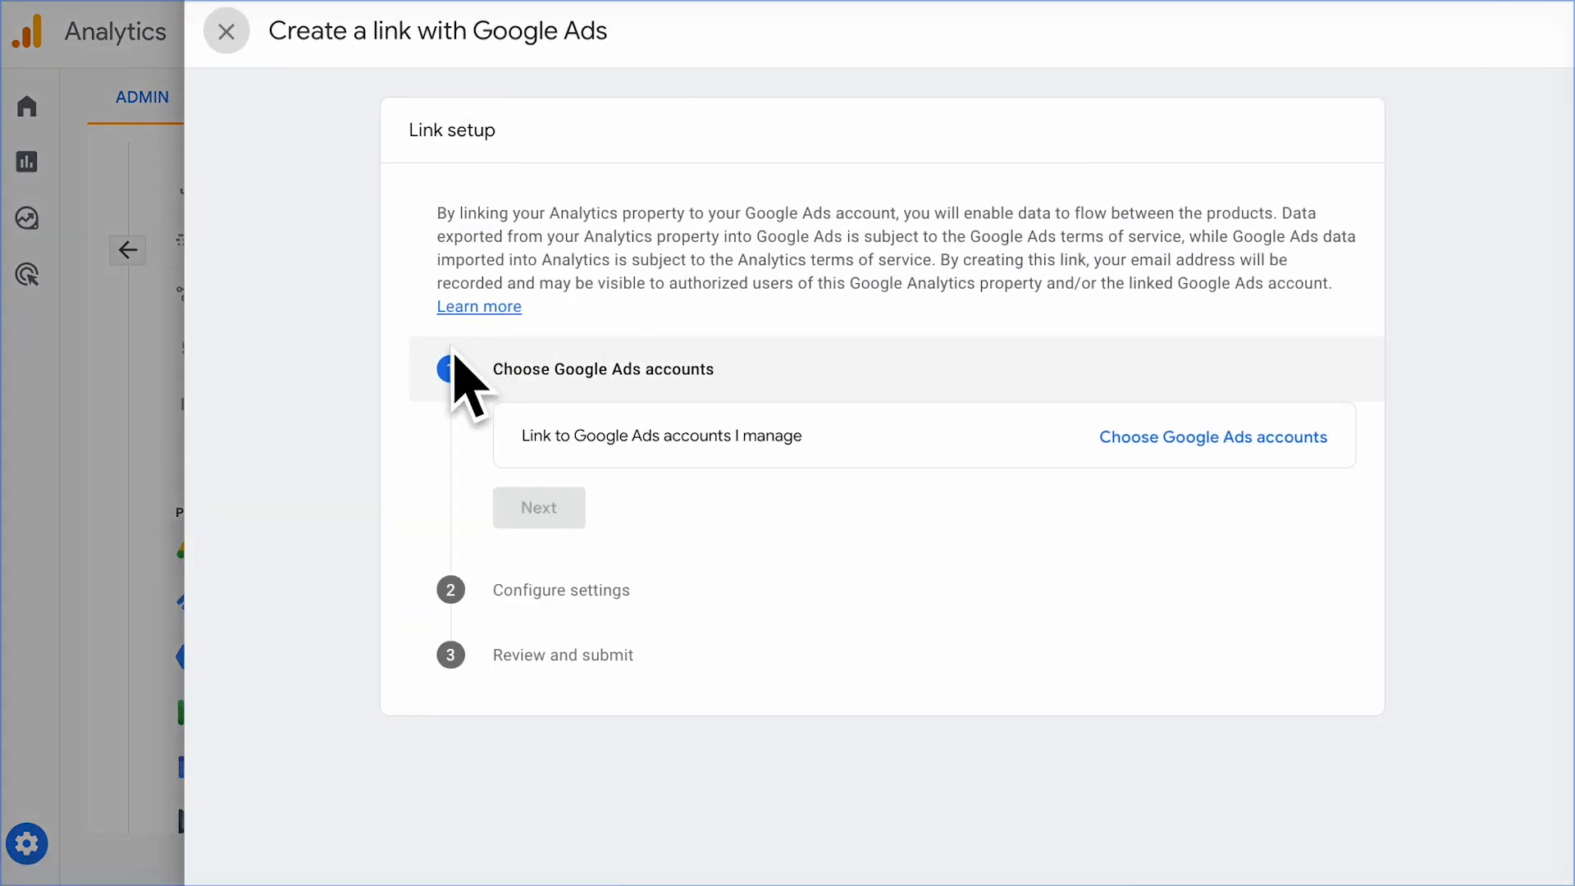